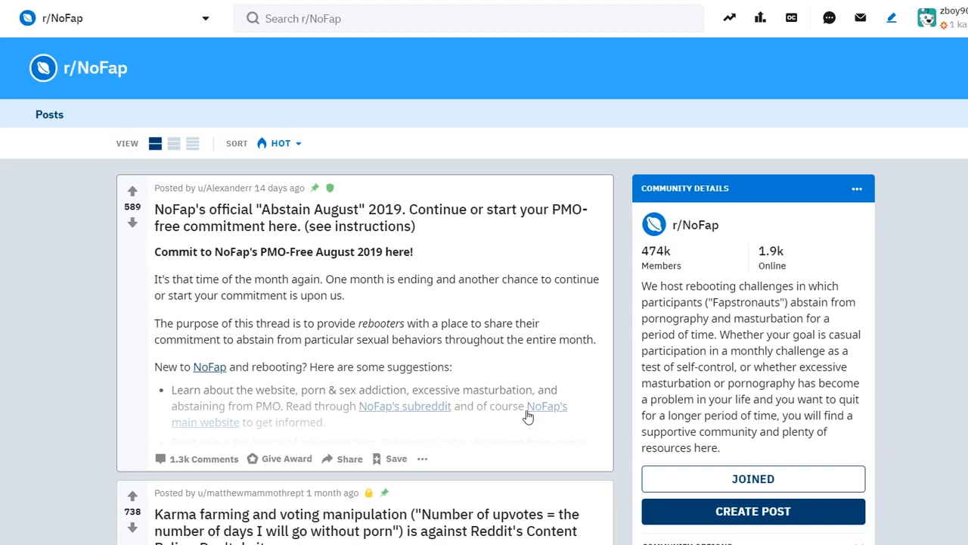
mouse_move(613, 339)
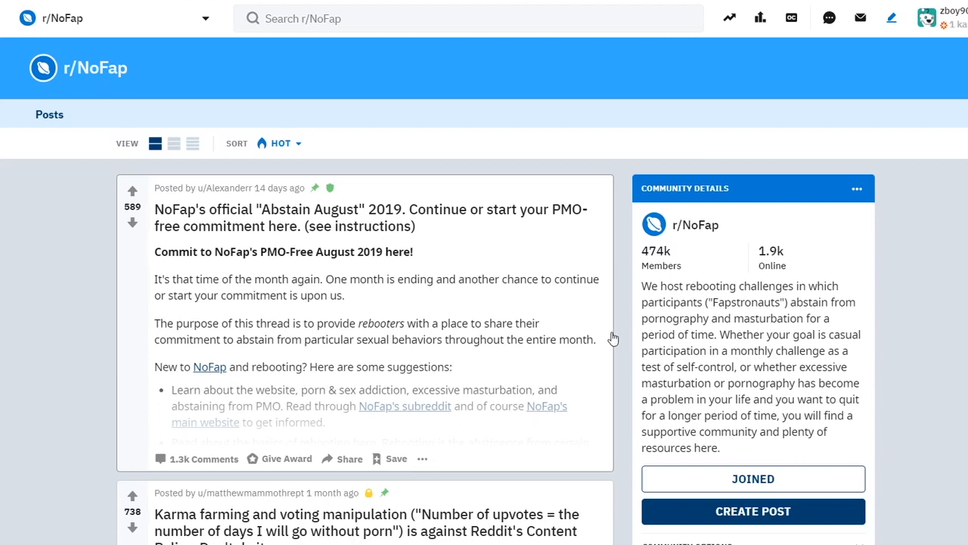
mouse_move(661, 257)
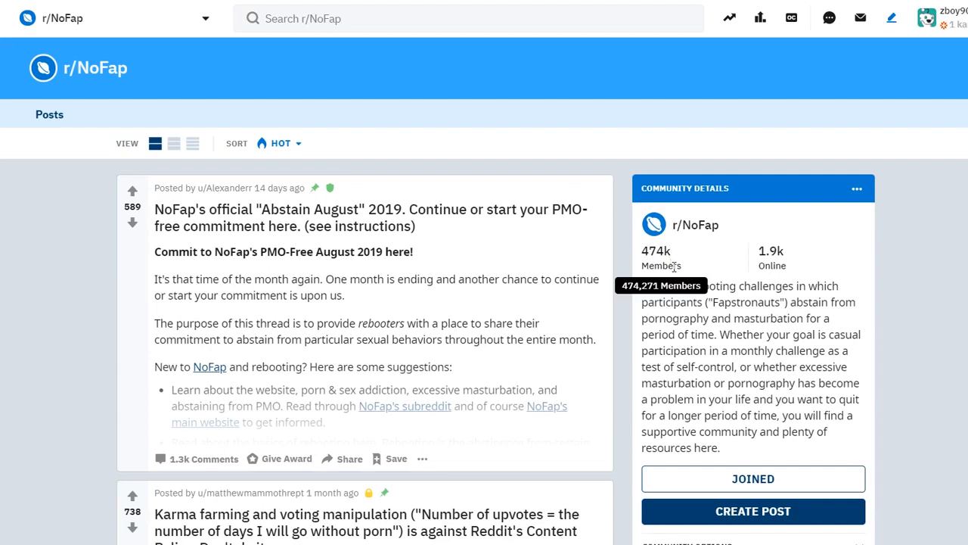
mouse_move(815, 278)
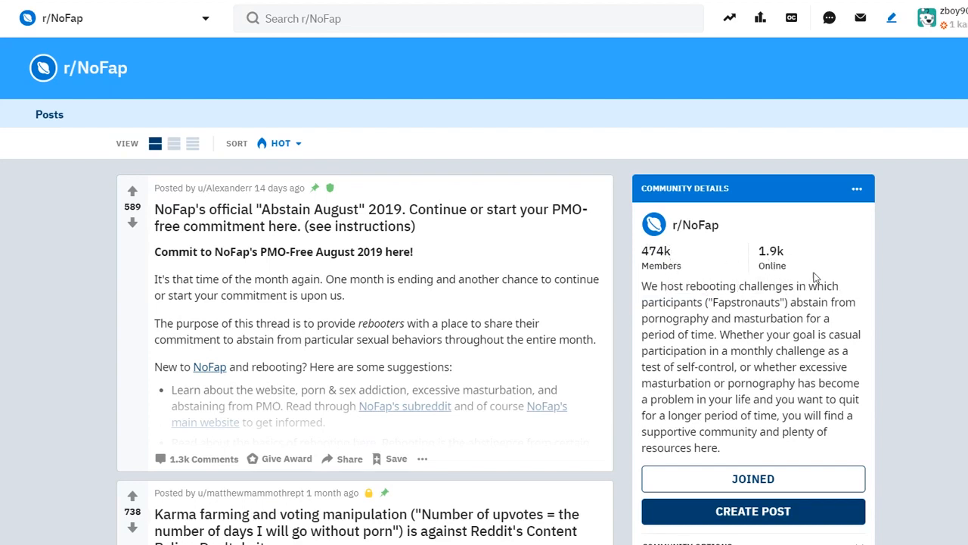
mouse_move(755, 265)
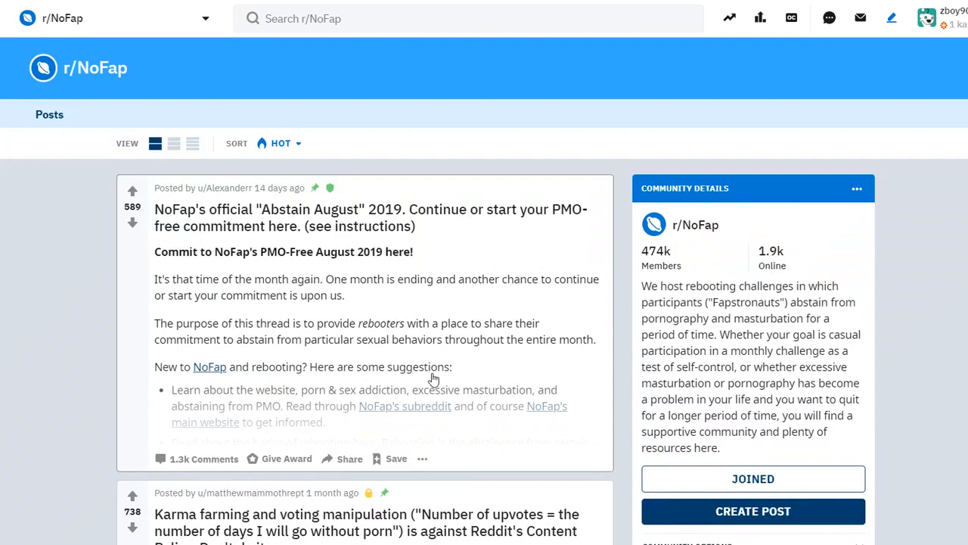
Step: Scroll the r/NoFap feed past the Day 90 post to 'I will regret it after I cum'
scroll("down", 3)
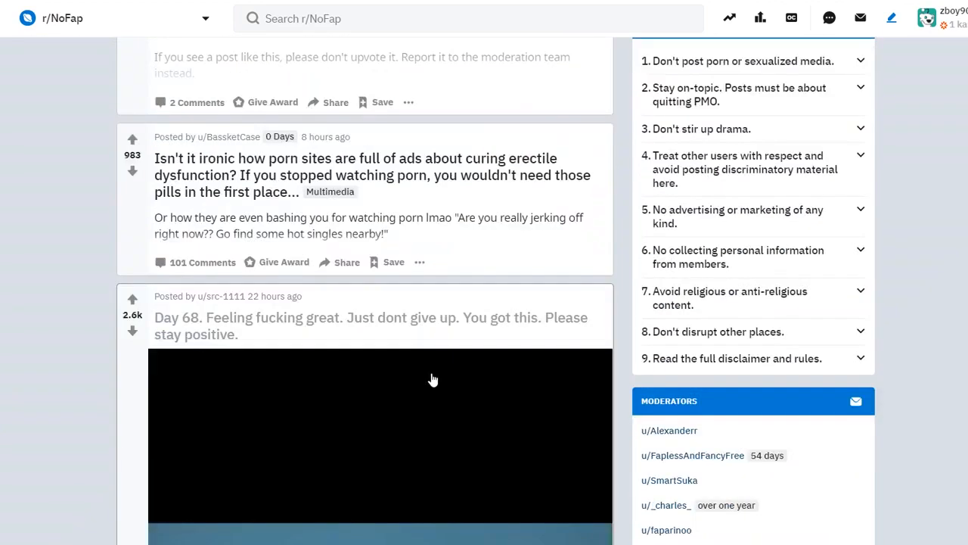
scroll("down", 3)
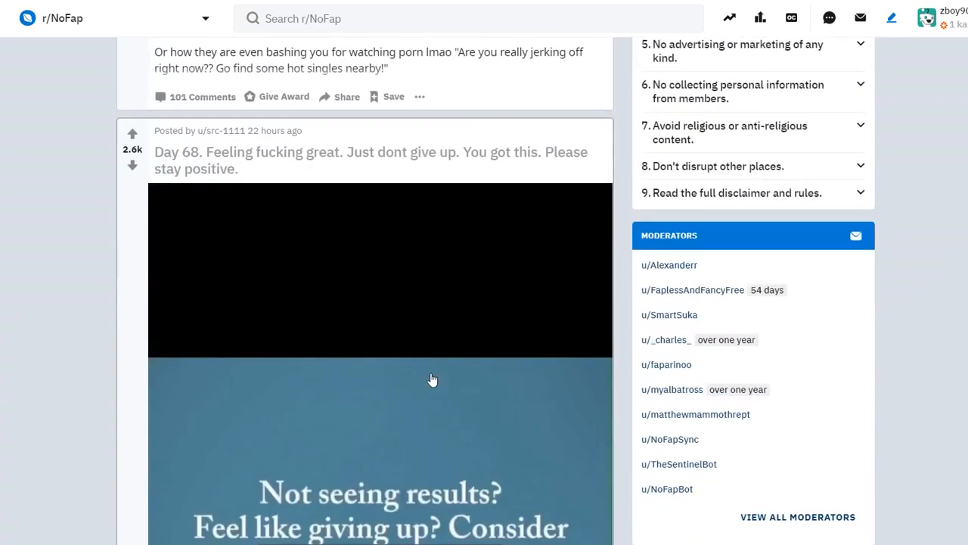
scroll("down", 3)
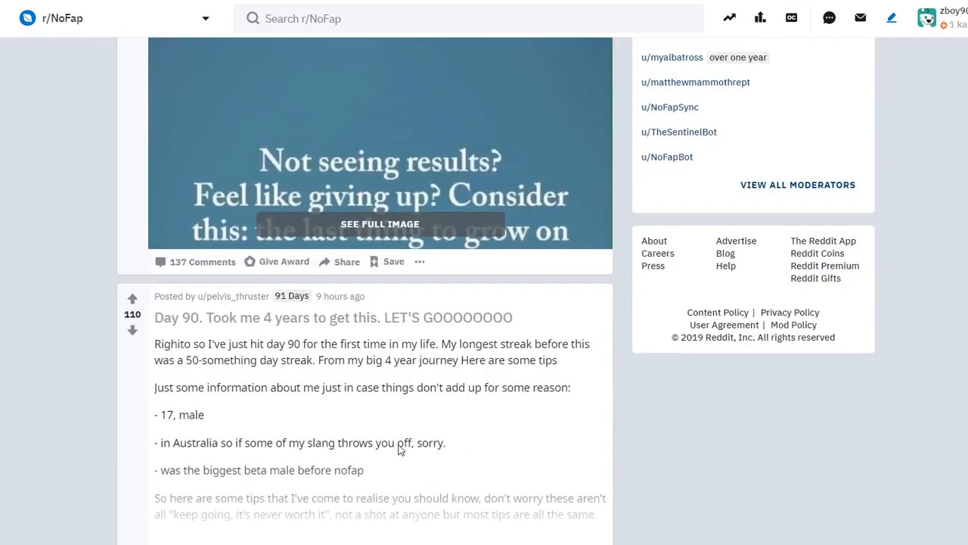
mouse_move(385, 490)
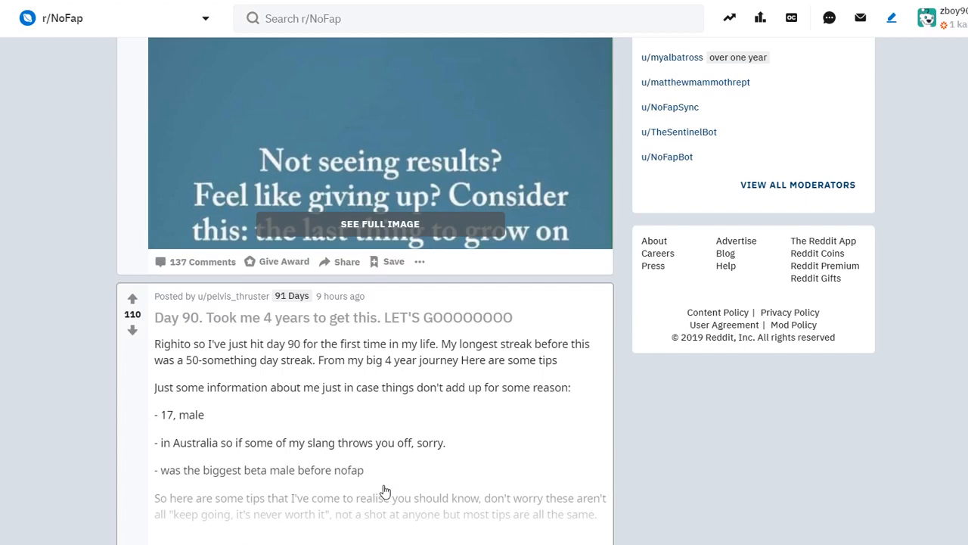
mouse_move(394, 488)
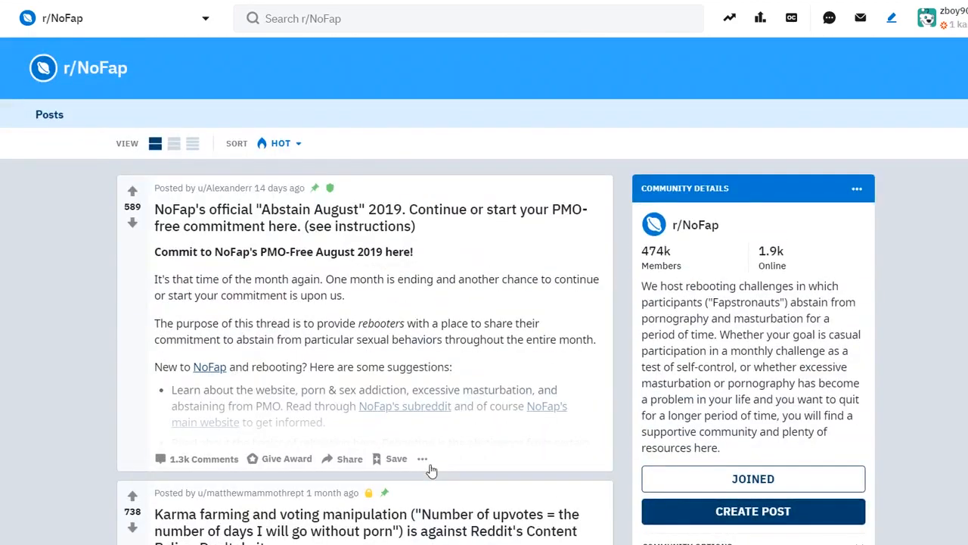
scroll("down", 3)
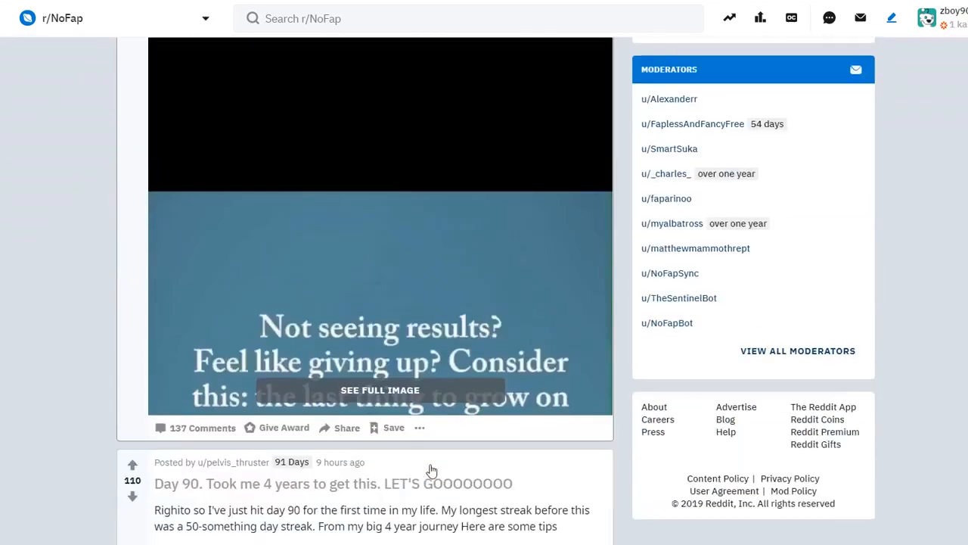
scroll("down", 3)
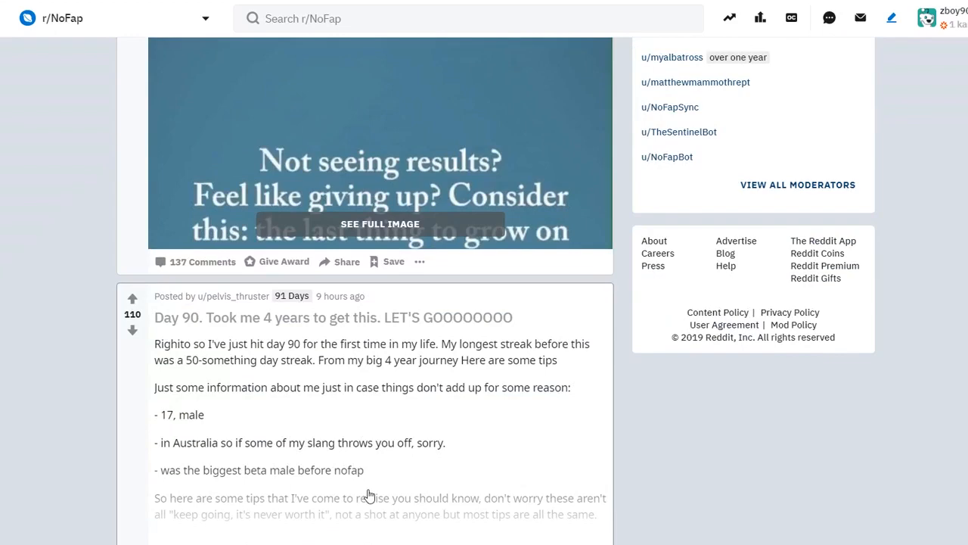
scroll("down", 3)
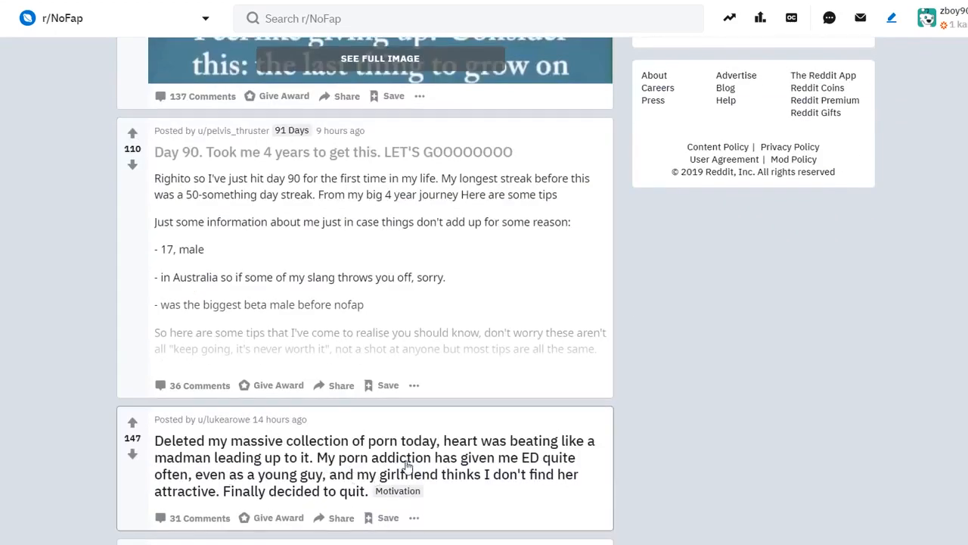
scroll("down", 3)
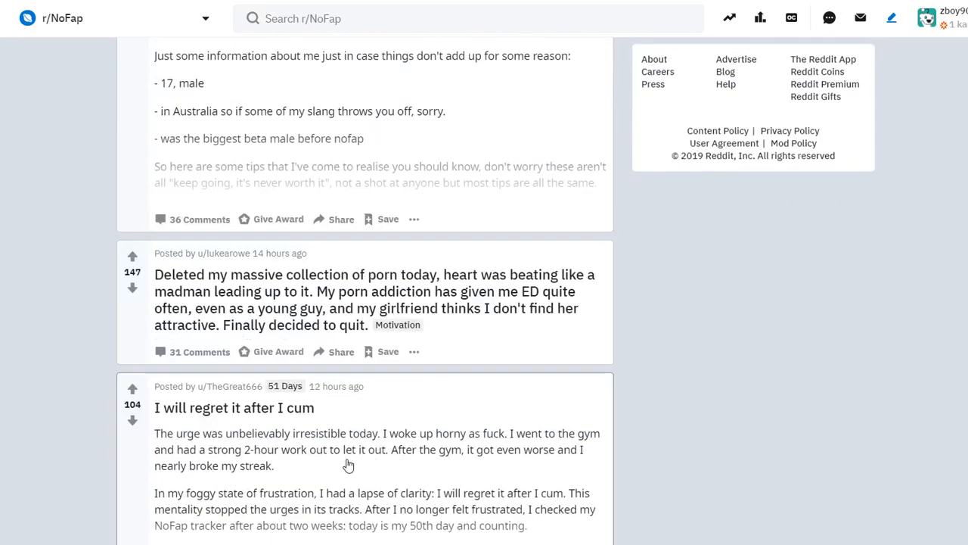
mouse_move(574, 500)
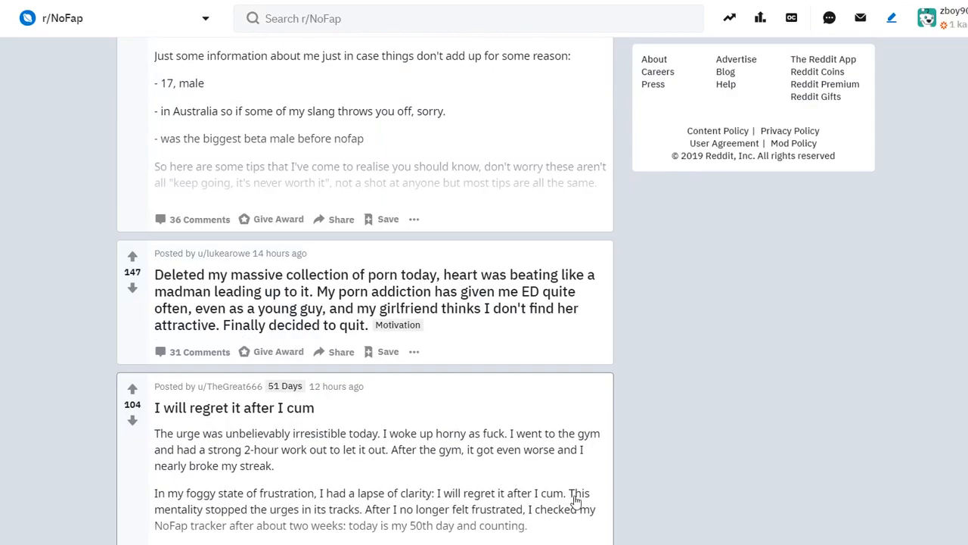
scroll("up", 3)
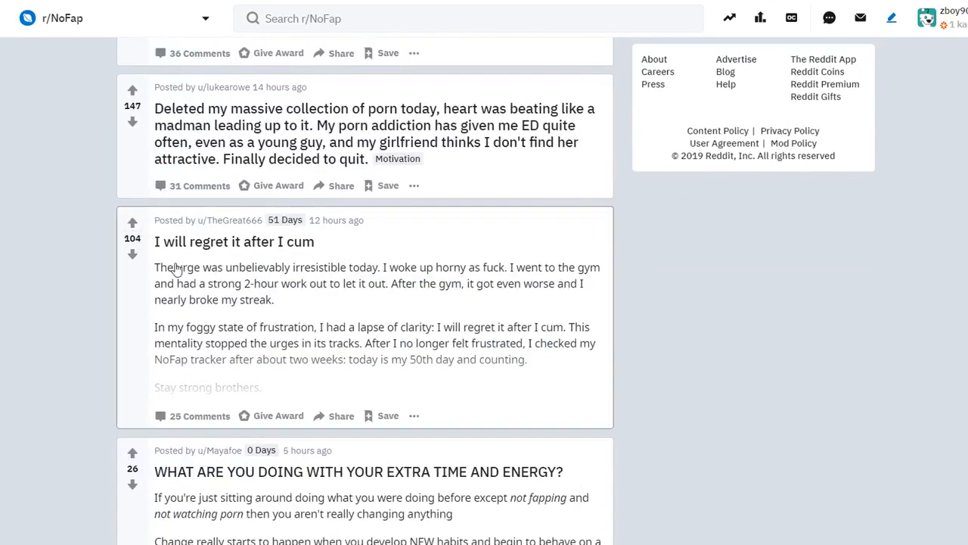
mouse_move(286, 255)
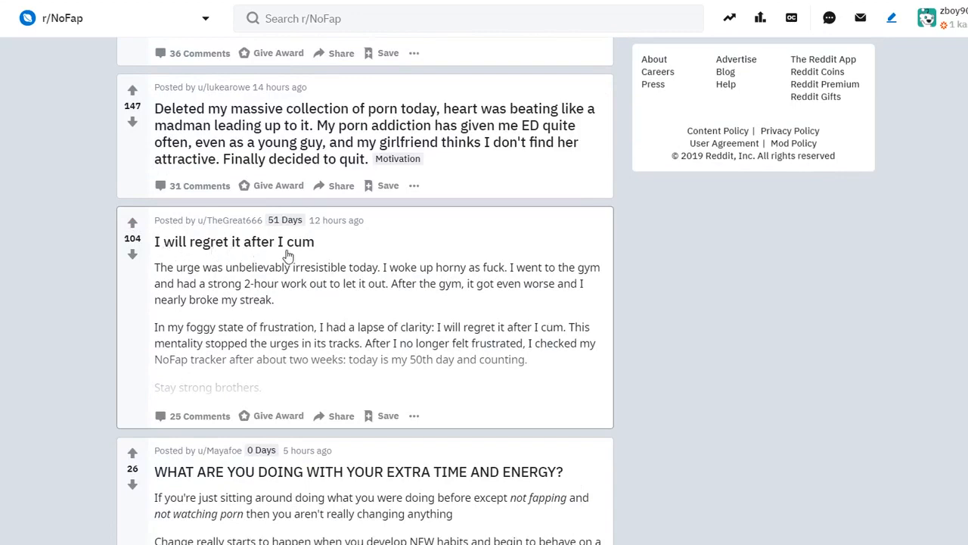
Step: Open the 'I will regret it after I cum' post from its title in the feed
left_click(233, 242)
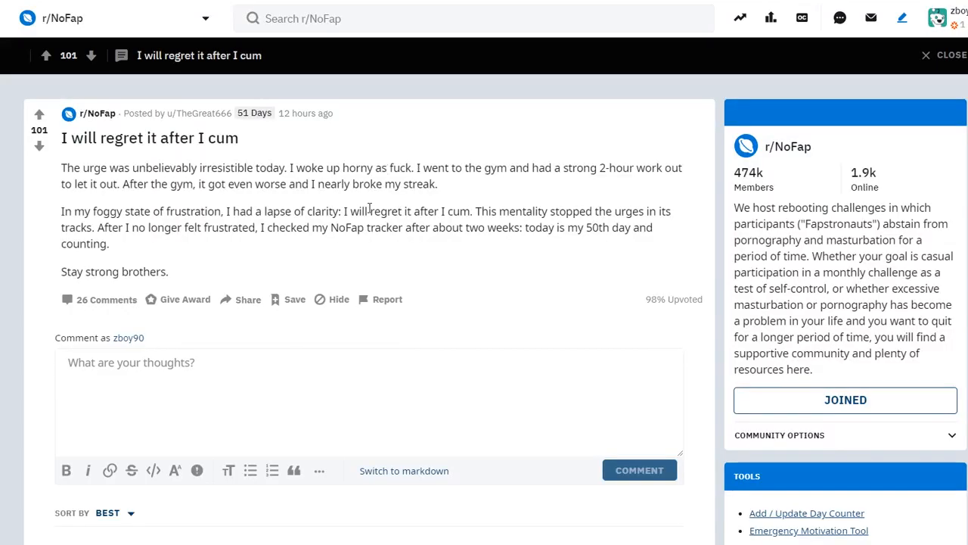
mouse_move(399, 166)
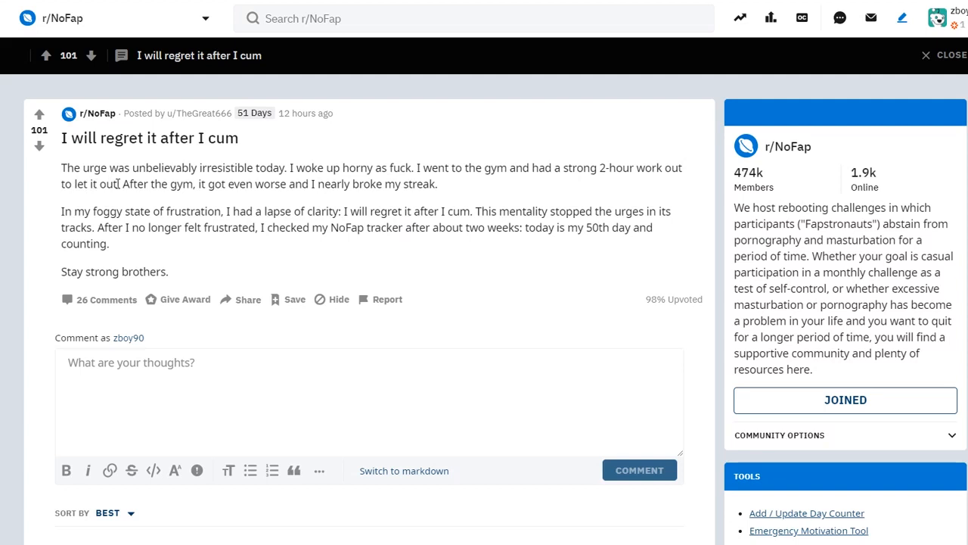
mouse_move(271, 184)
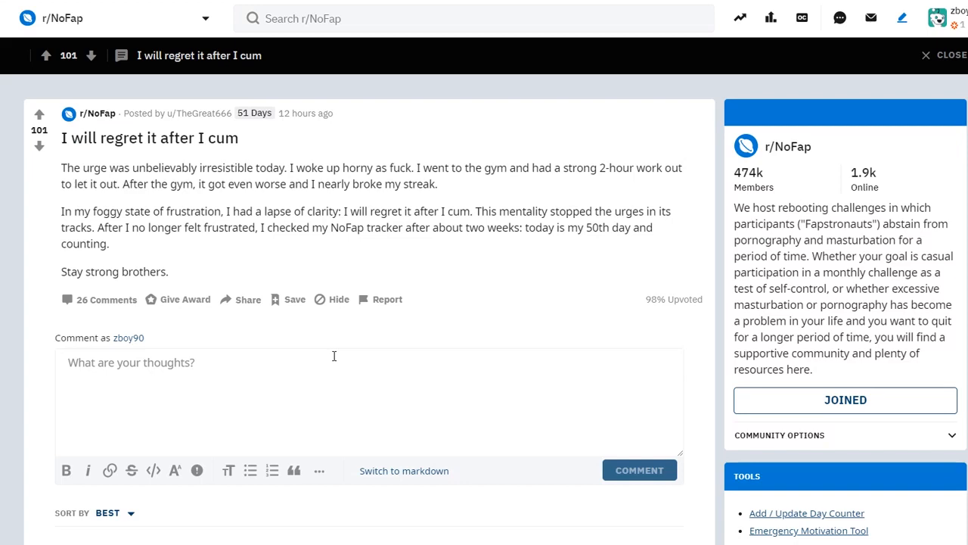
scroll("down", 3)
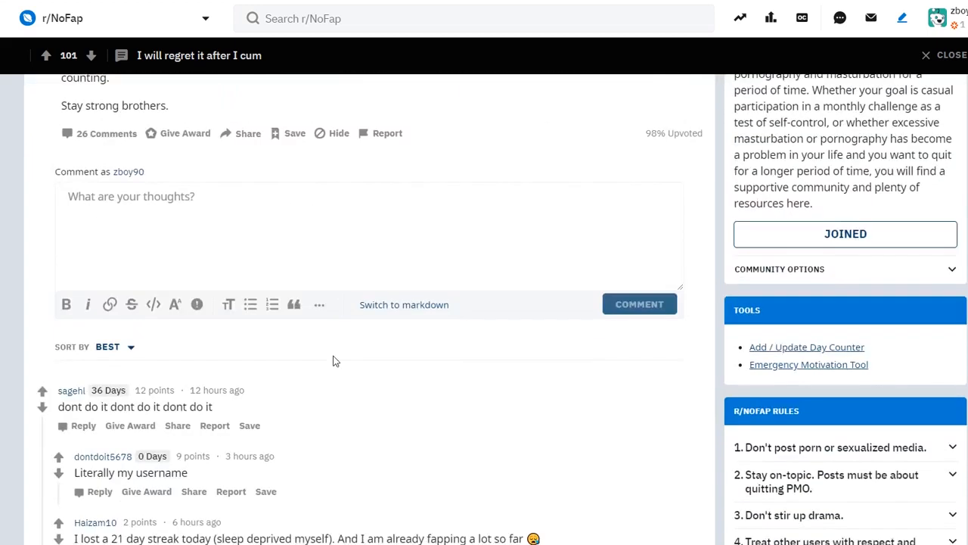
scroll("down", 3)
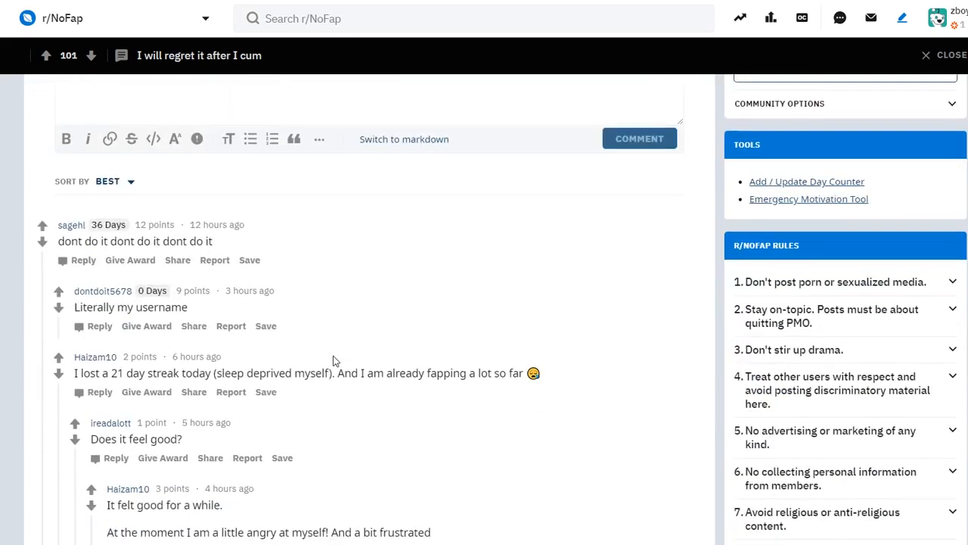
scroll("up", 3)
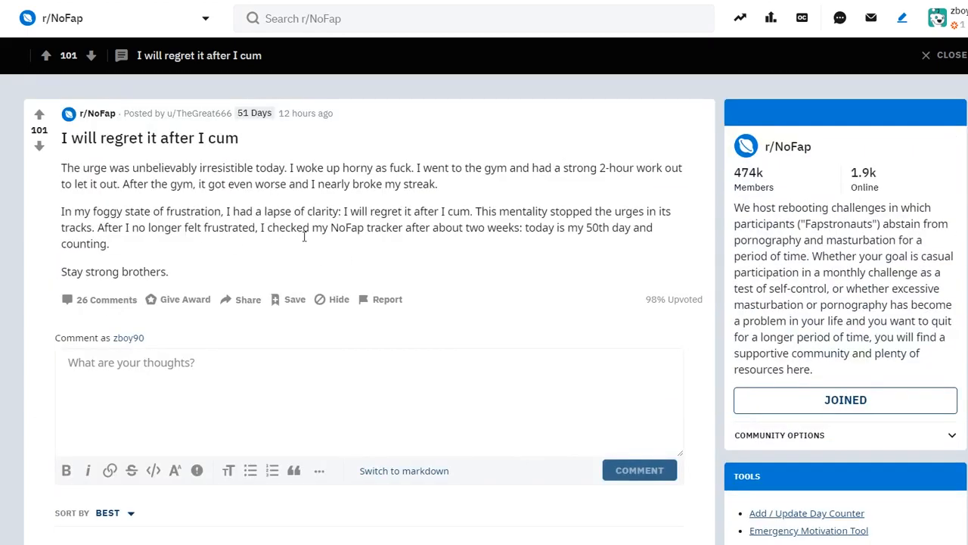
mouse_move(320, 197)
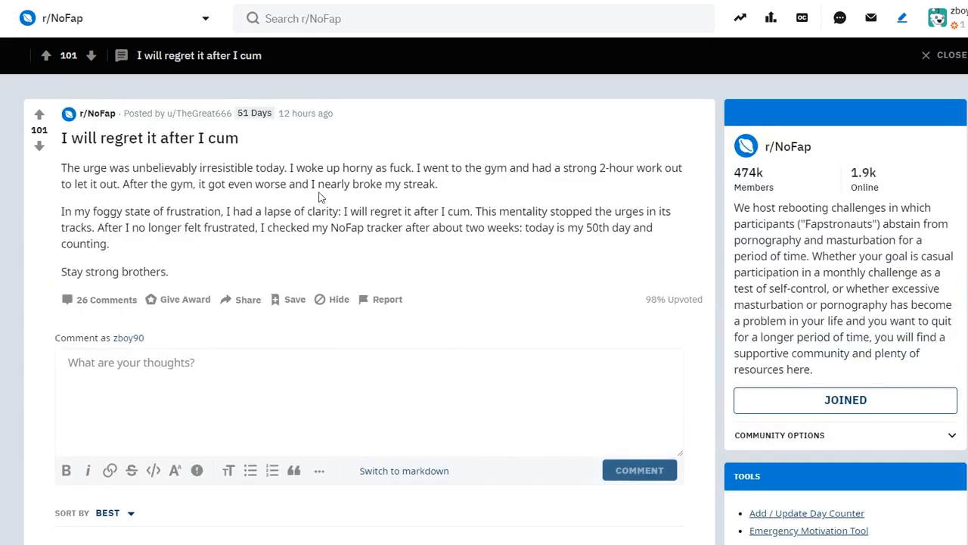
mouse_move(371, 293)
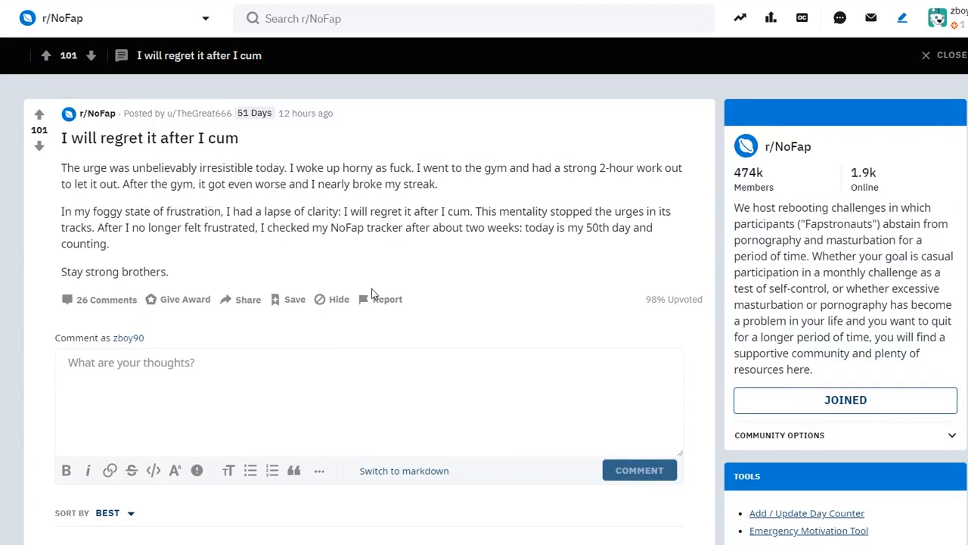
mouse_move(238, 208)
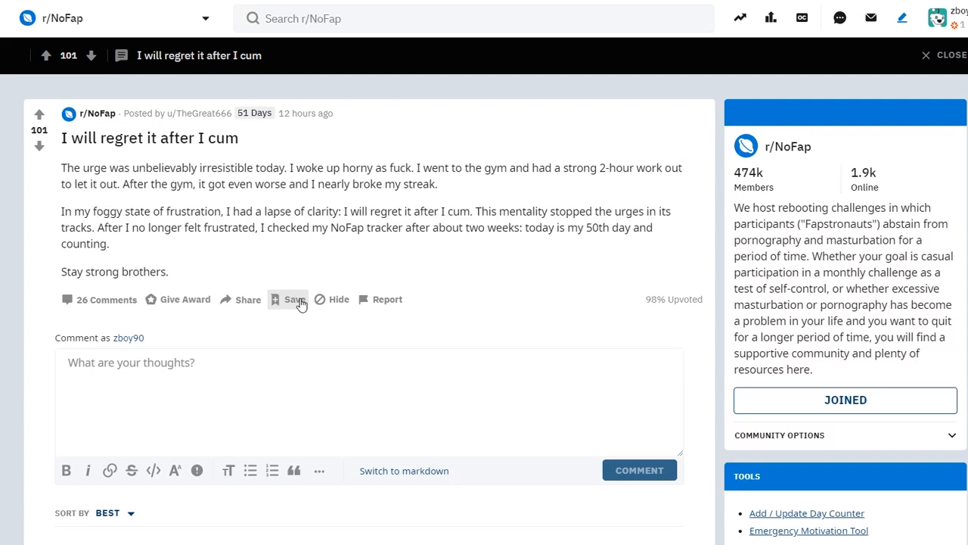
mouse_move(467, 403)
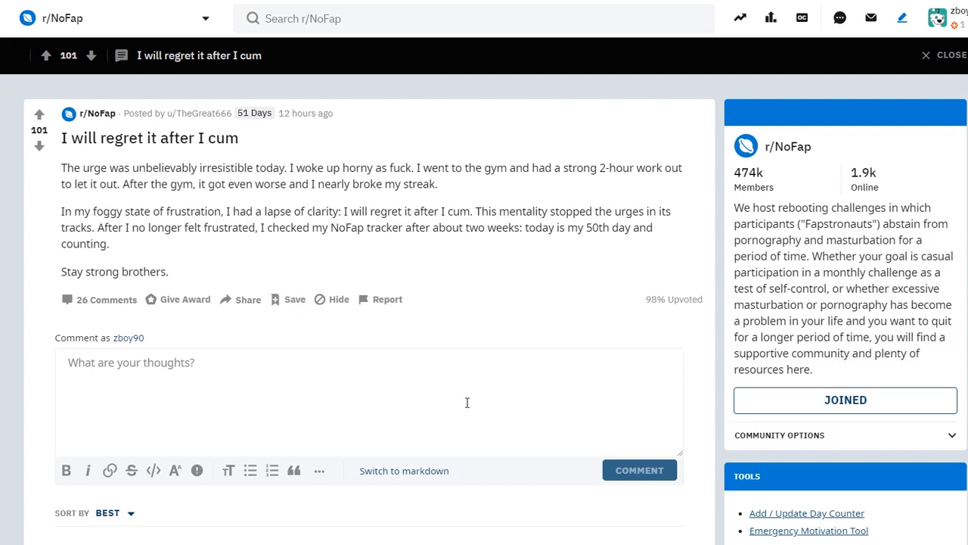
mouse_move(388, 353)
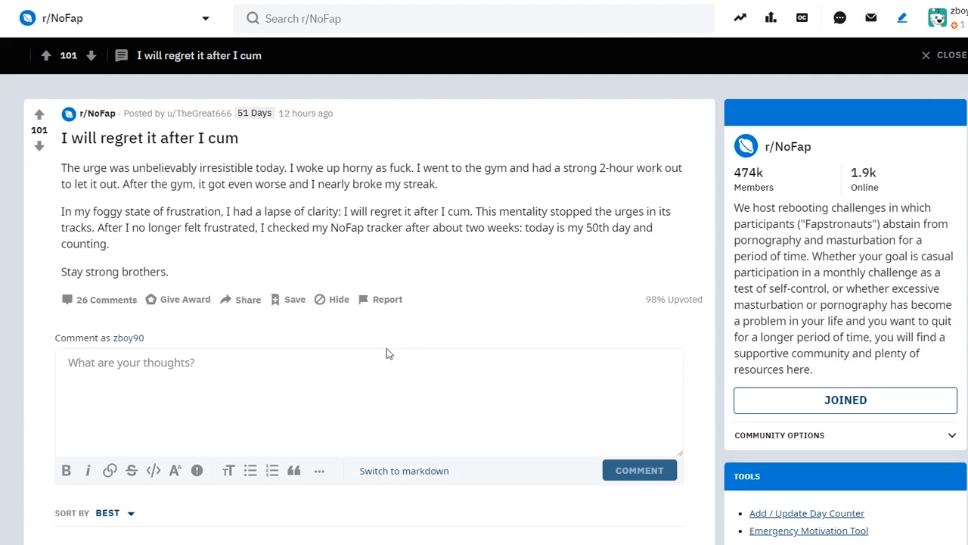
mouse_move(431, 353)
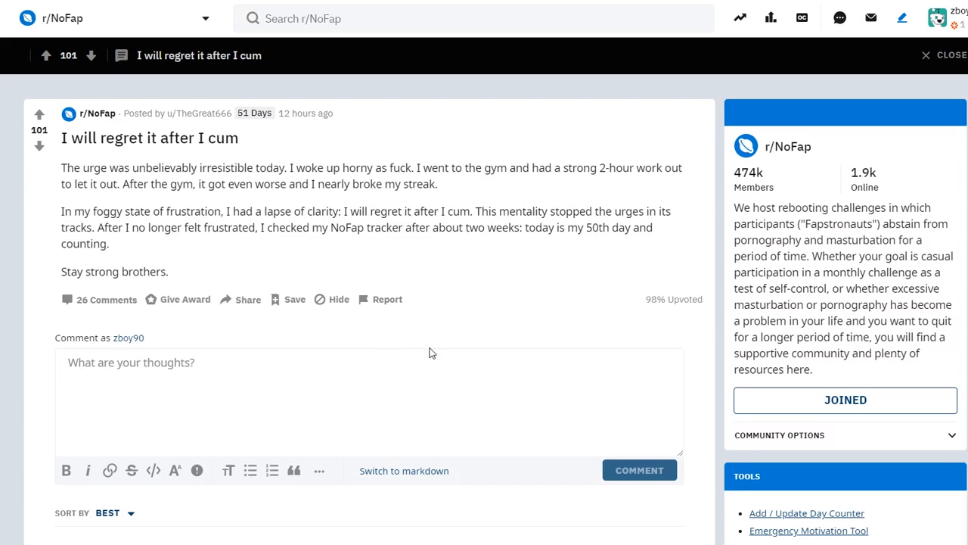
scroll("down", 3)
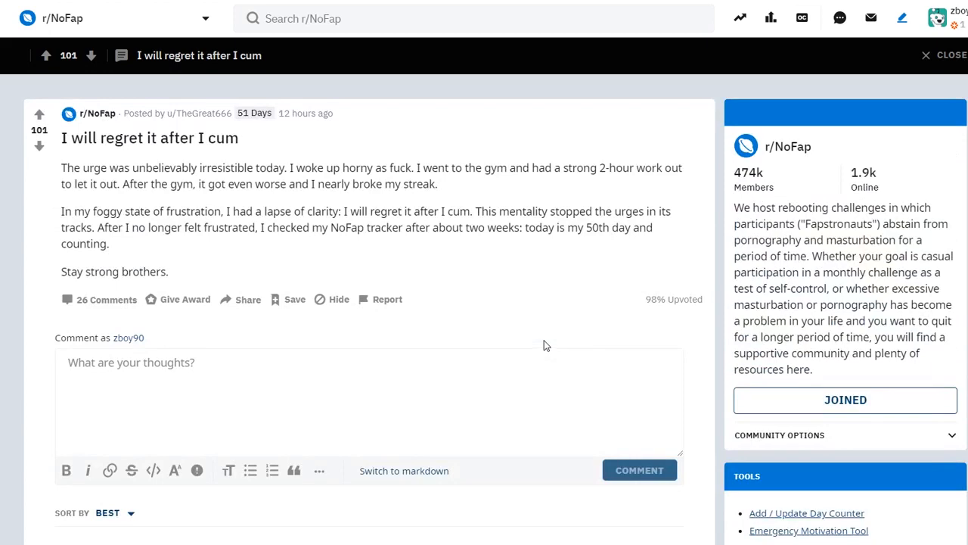
scroll("down", 3)
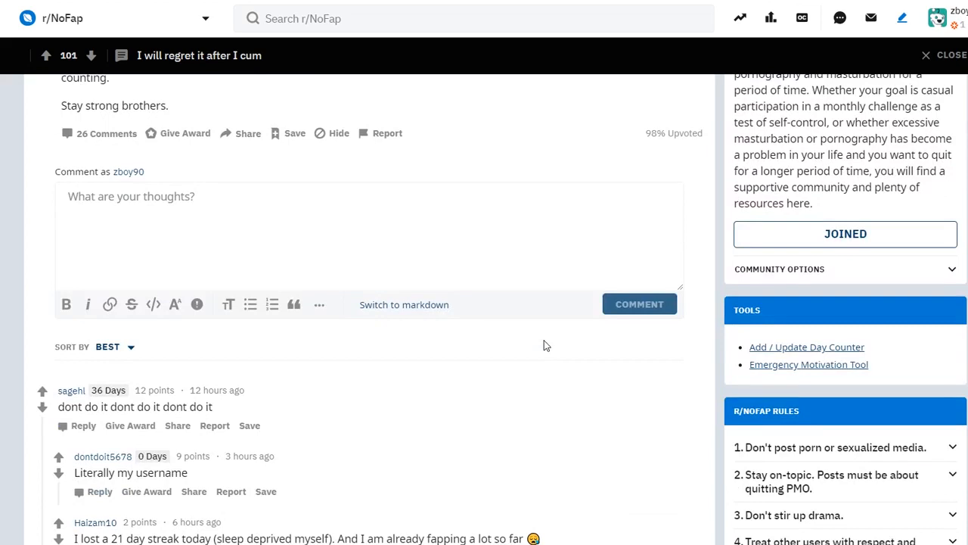
scroll("down", 3)
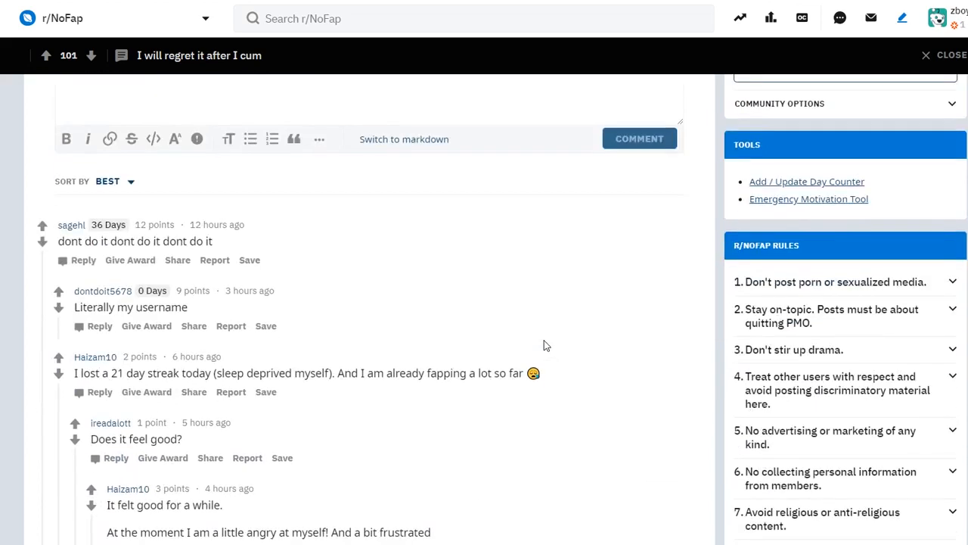
scroll("up", 3)
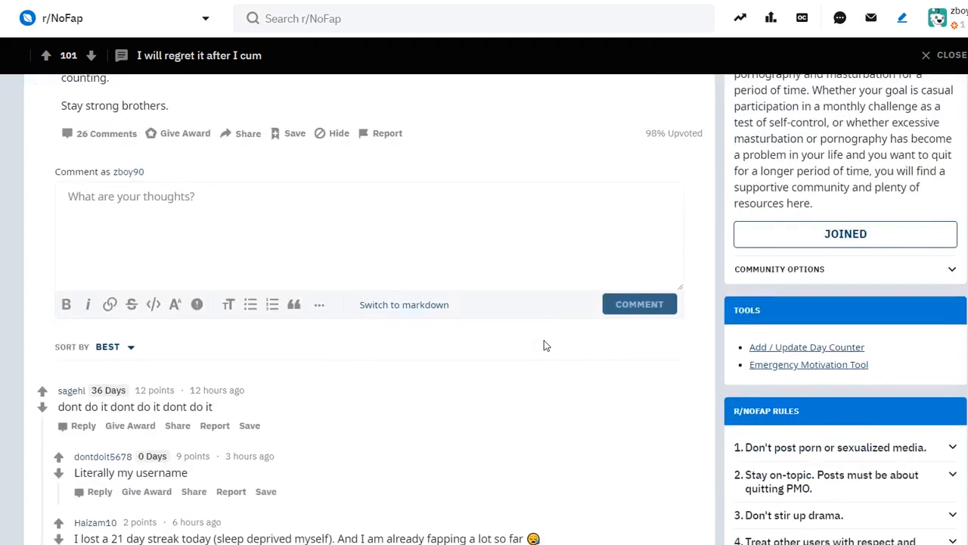
scroll("down", 3)
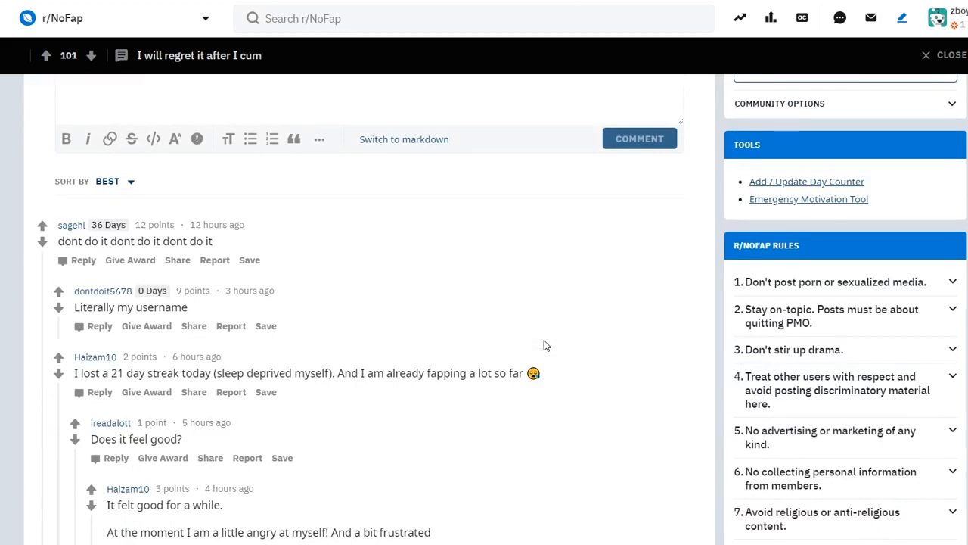
scroll("down", 3)
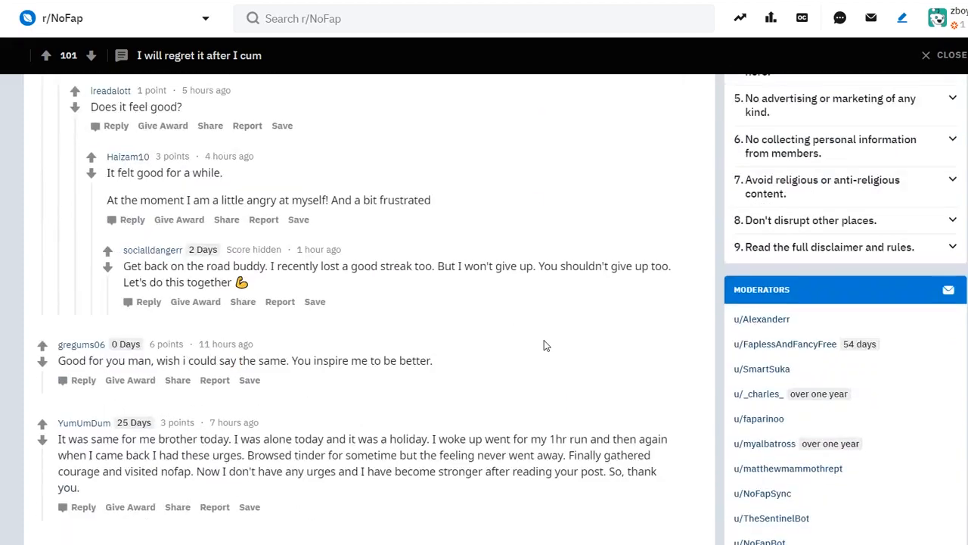
scroll("down", 3)
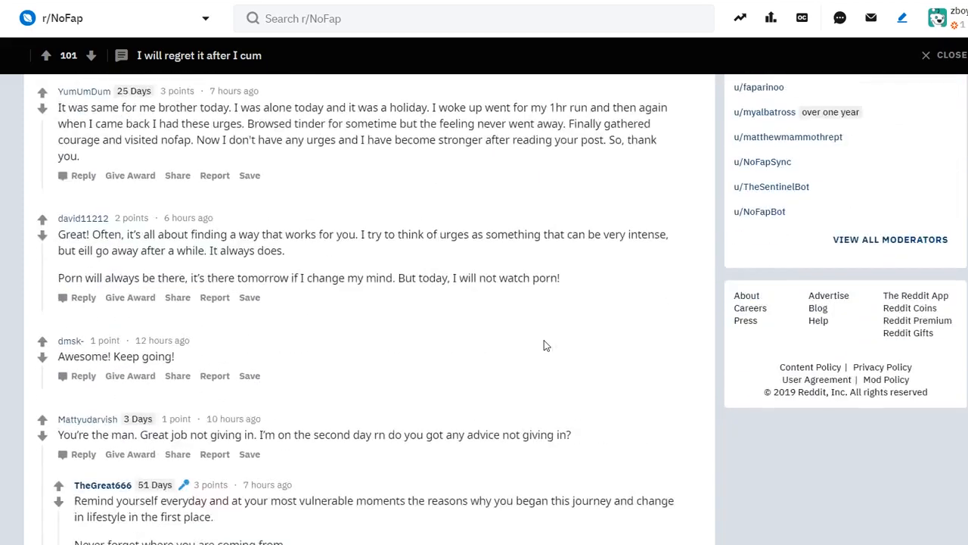
scroll("up", 3)
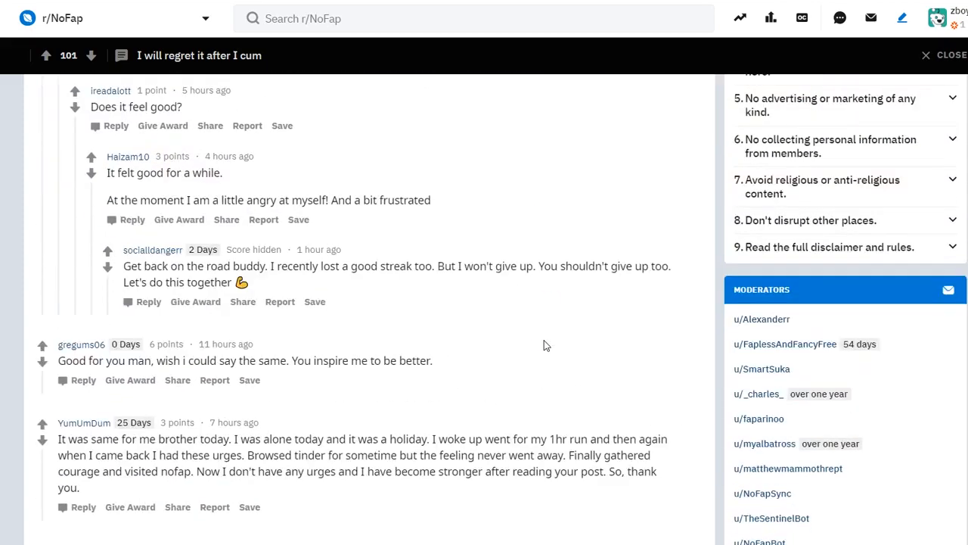
scroll("down", 3)
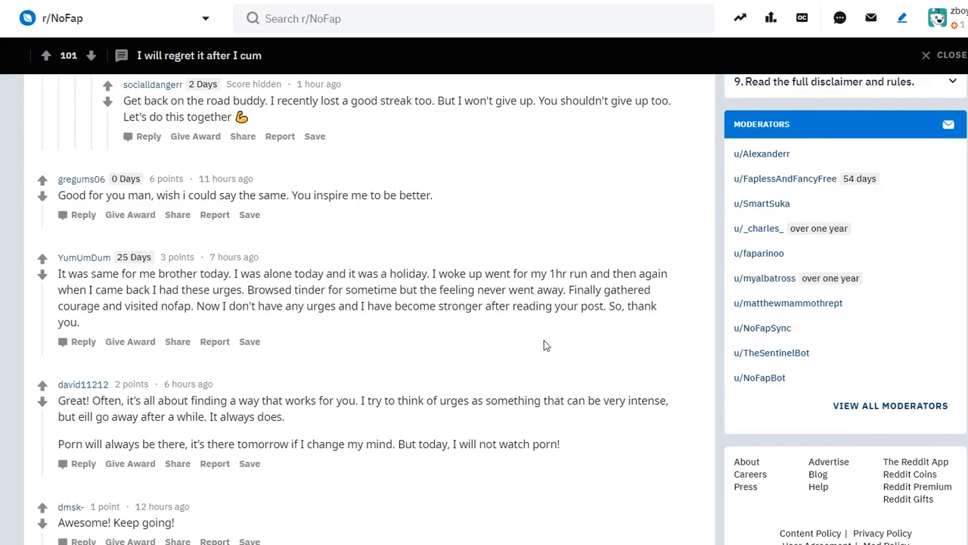
mouse_move(497, 360)
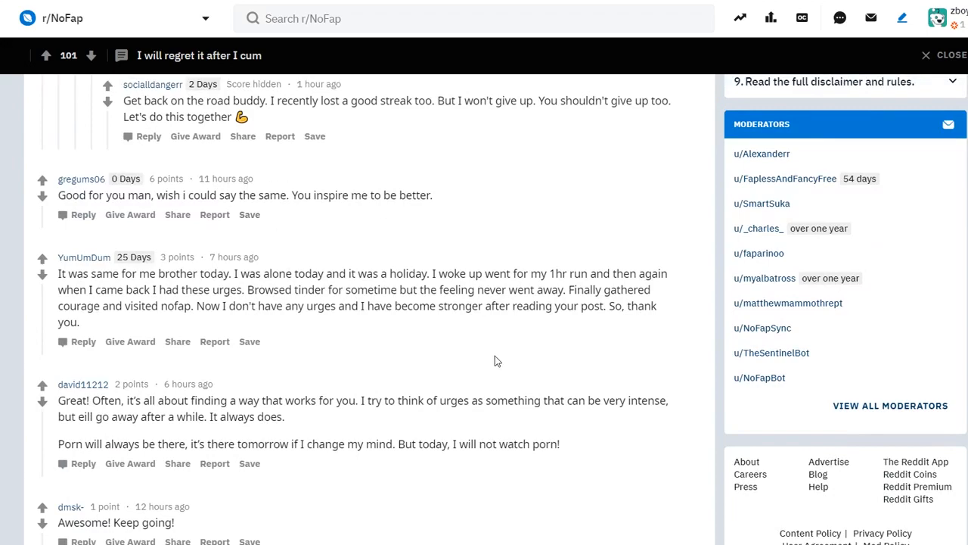
scroll("down", 3)
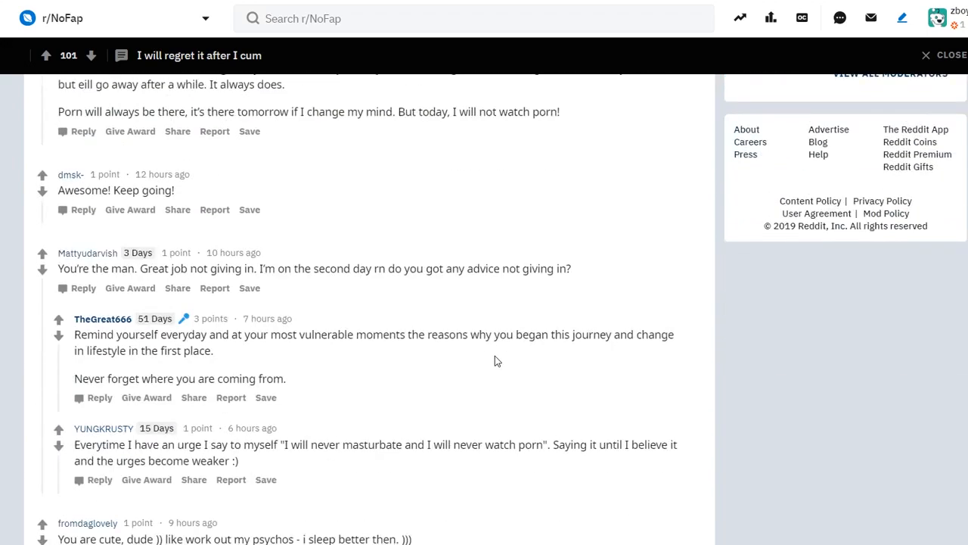
scroll("down", 3)
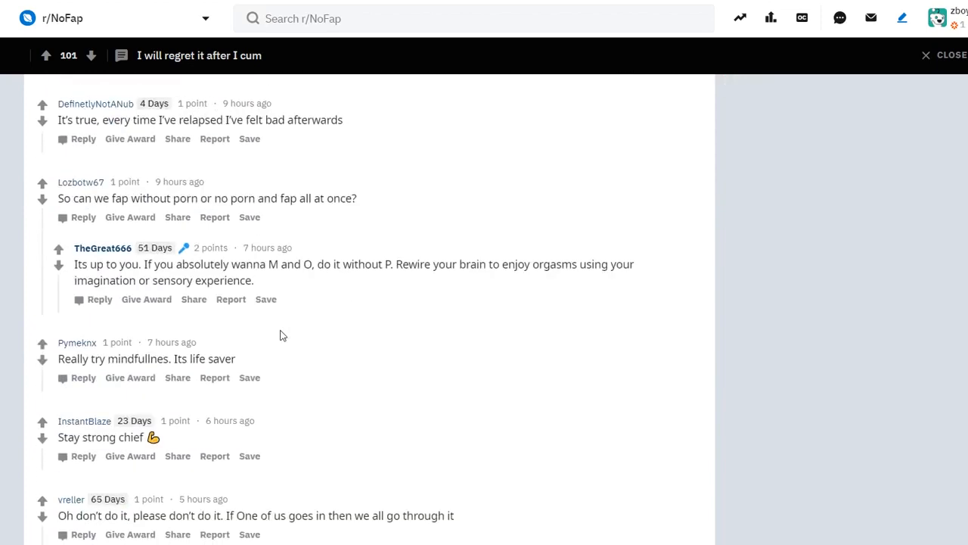
scroll("down", 3)
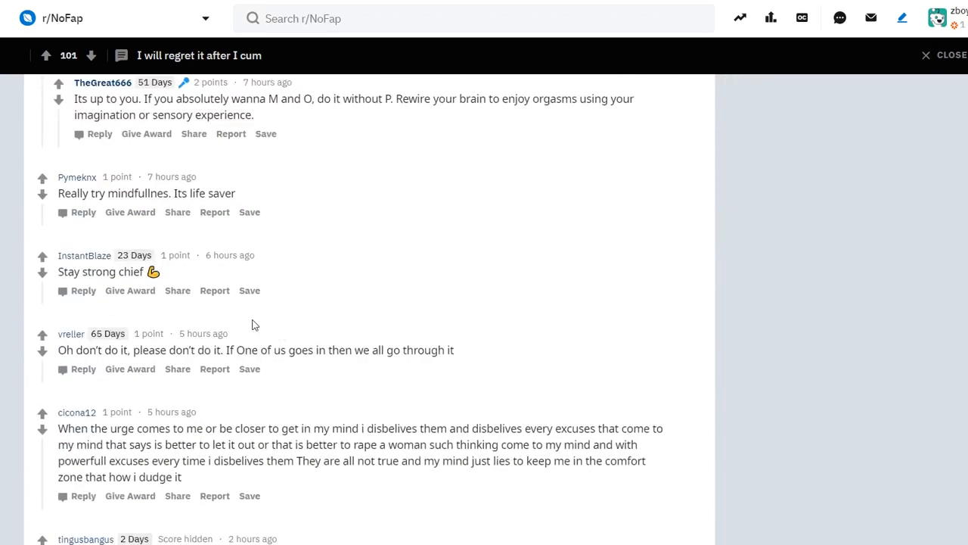
scroll("down", 3)
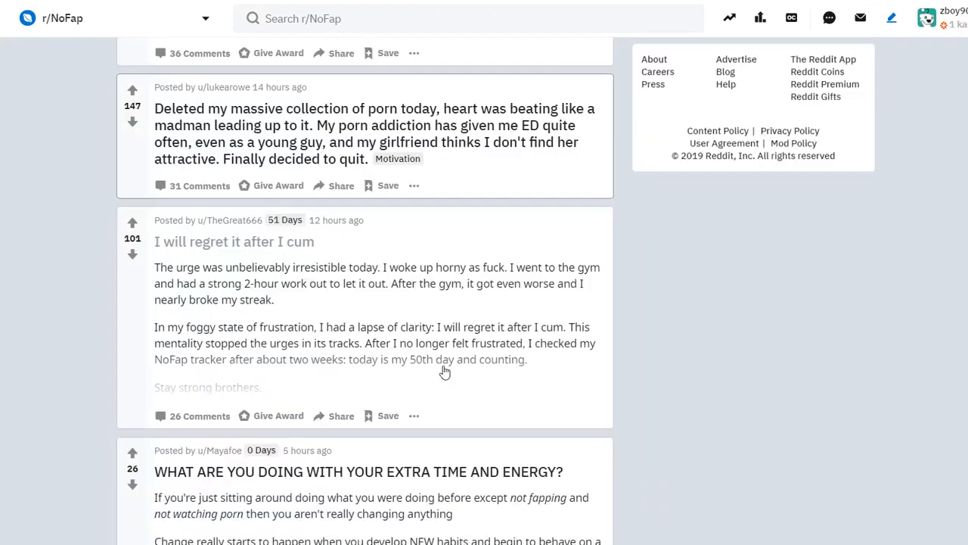
Step: Scroll further down the r/NoFap feed until the 'Day 11' journal check-in appears
scroll("down", 3)
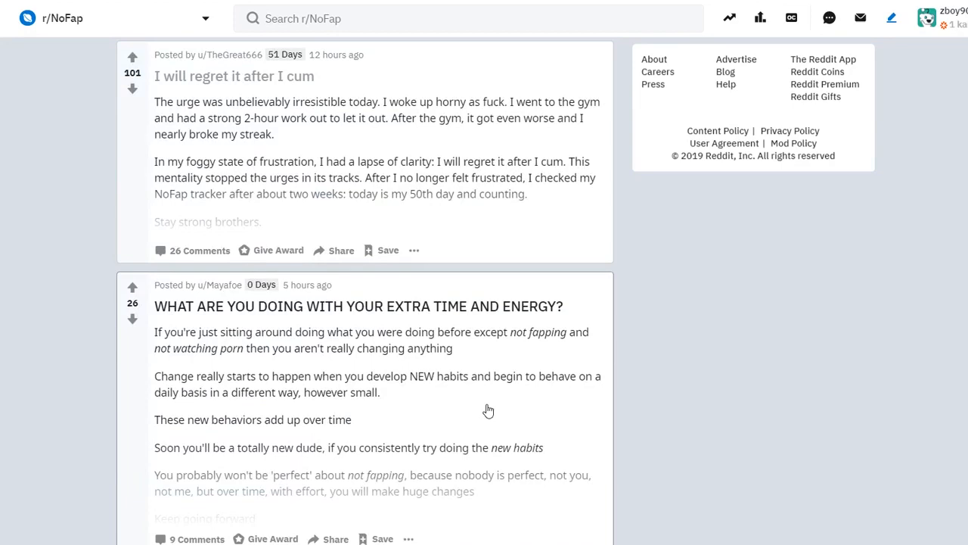
scroll("down", 3)
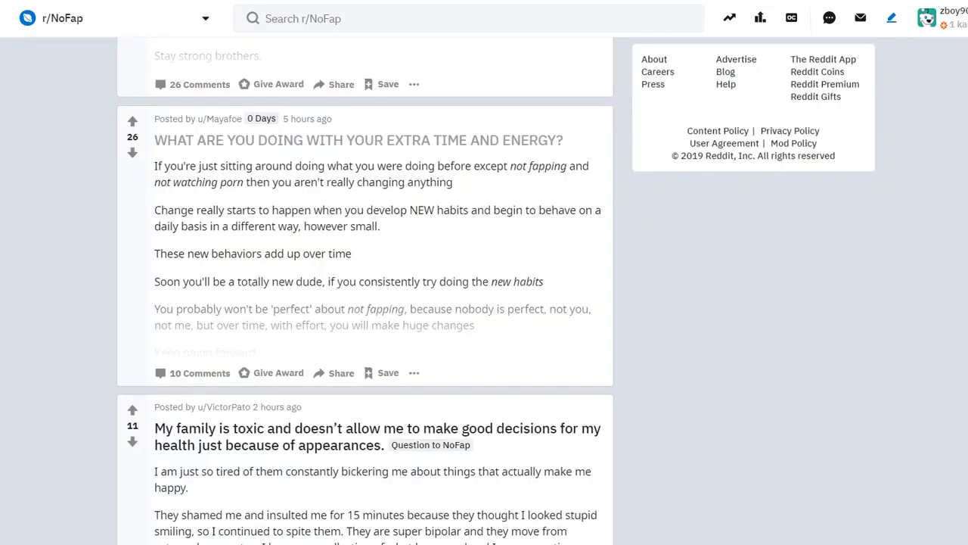
scroll("down", 3)
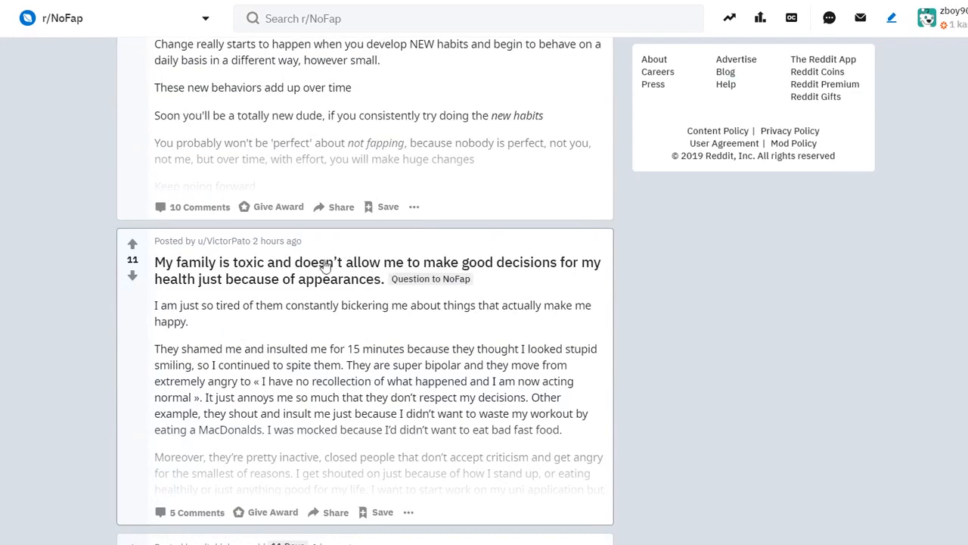
mouse_move(505, 467)
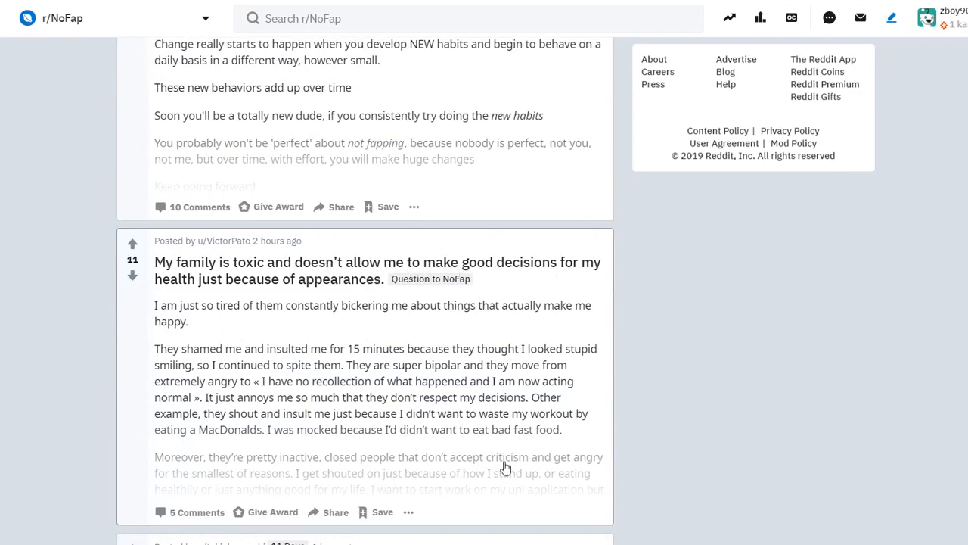
scroll("down", 3)
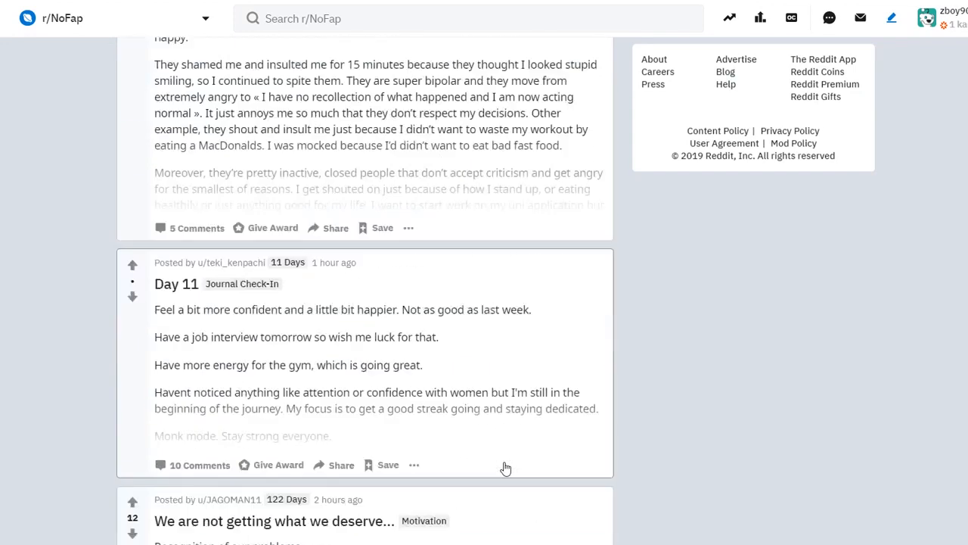
Step: Open the 'Day 11' journal check-in post to view it in full
left_click(175, 284)
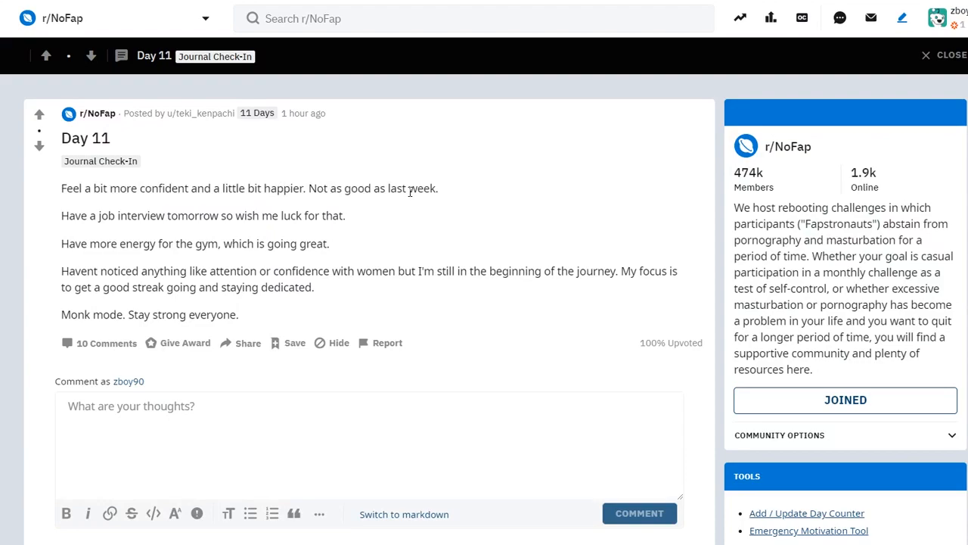
mouse_move(227, 212)
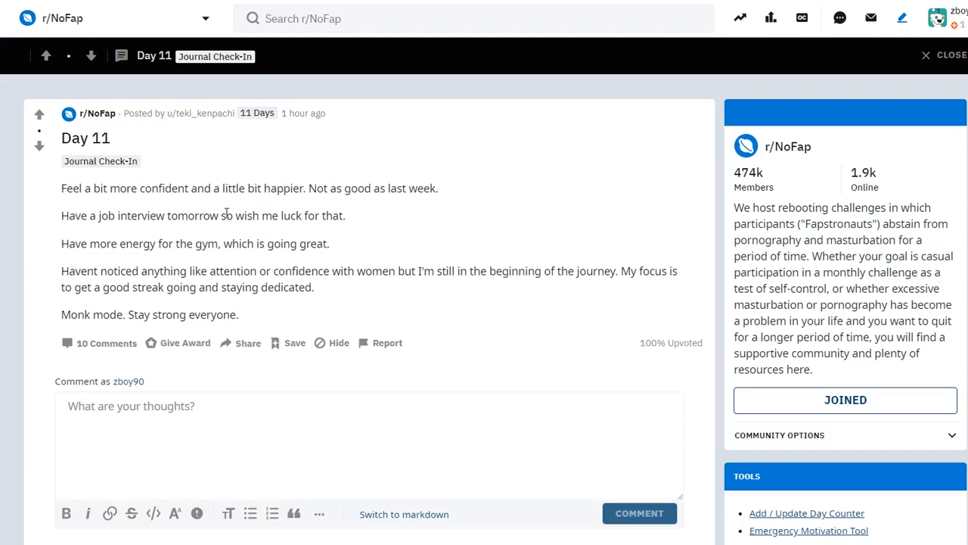
mouse_move(213, 251)
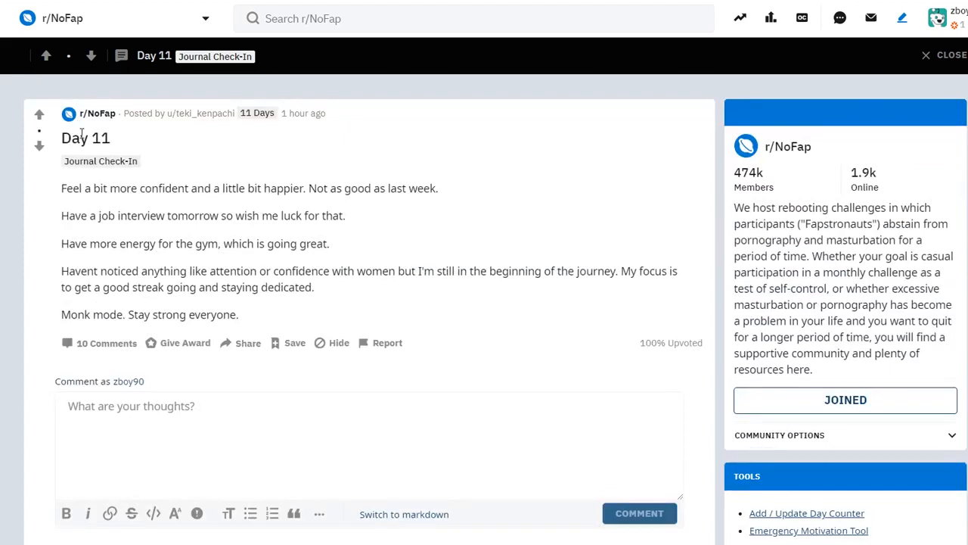
left_click_drag(151, 216, 345, 215)
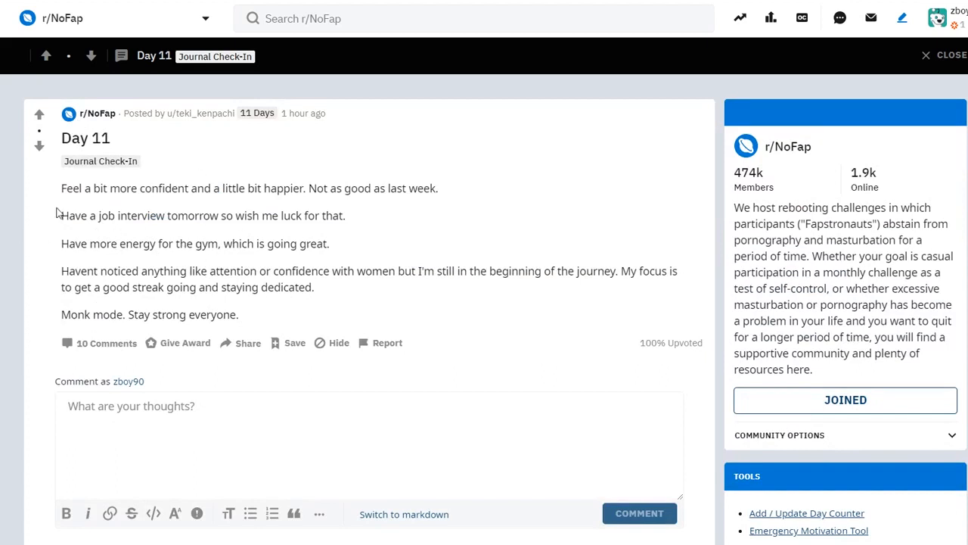
mouse_move(123, 240)
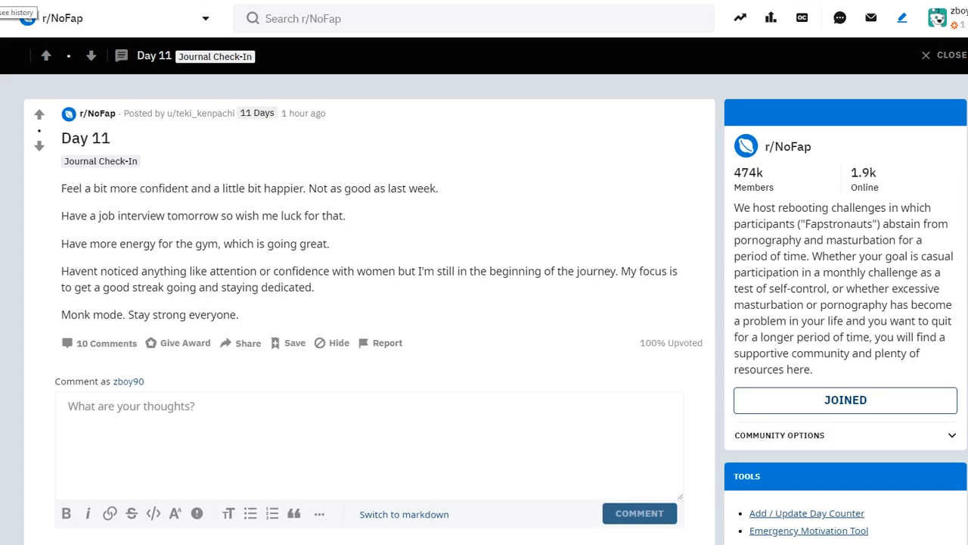
Step: Leave the Day 11 post and scroll the feed down to the TED talks post
left_click(952, 55)
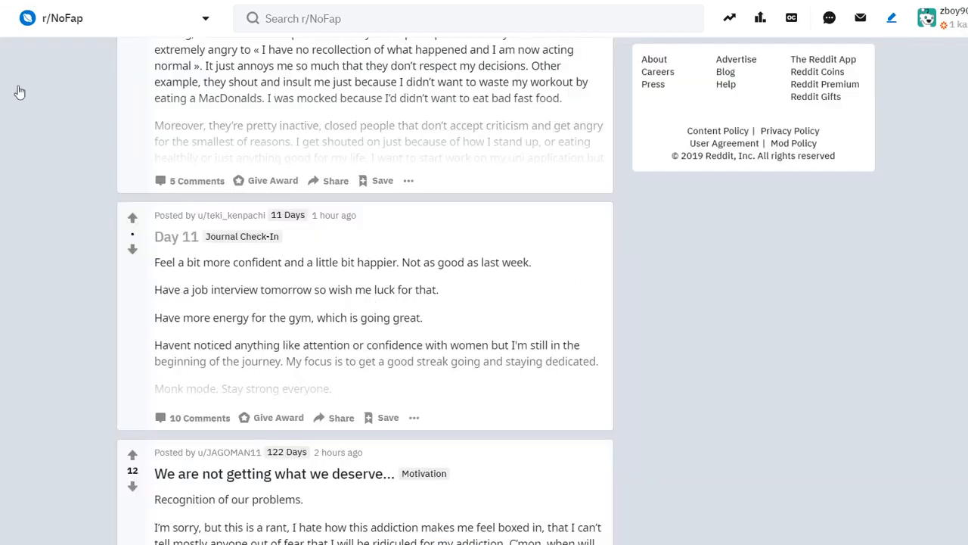
scroll("down", 3)
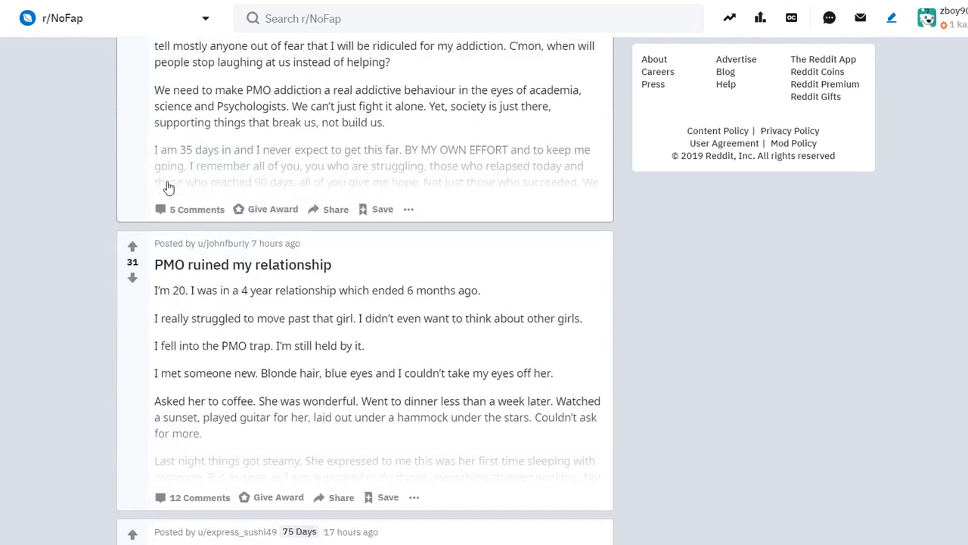
scroll("down", 3)
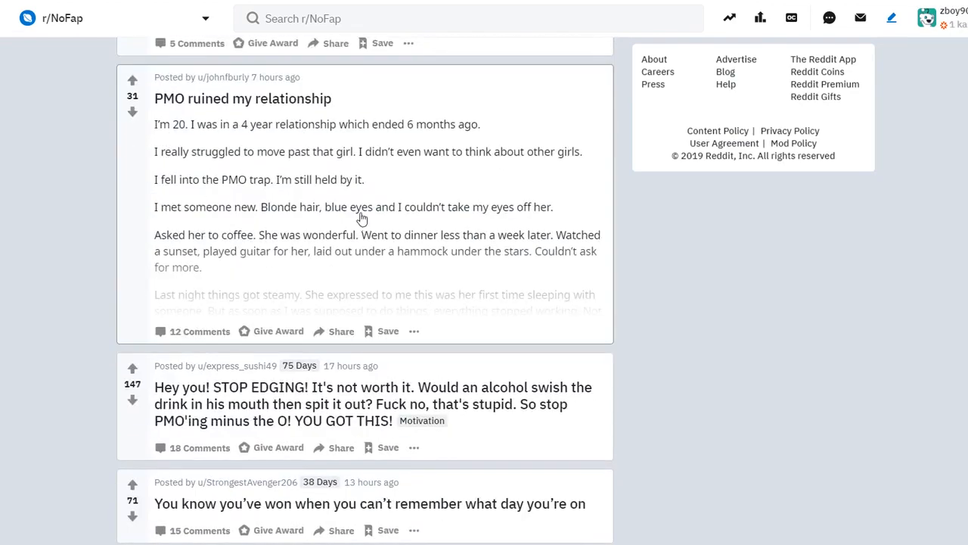
scroll("down", 3)
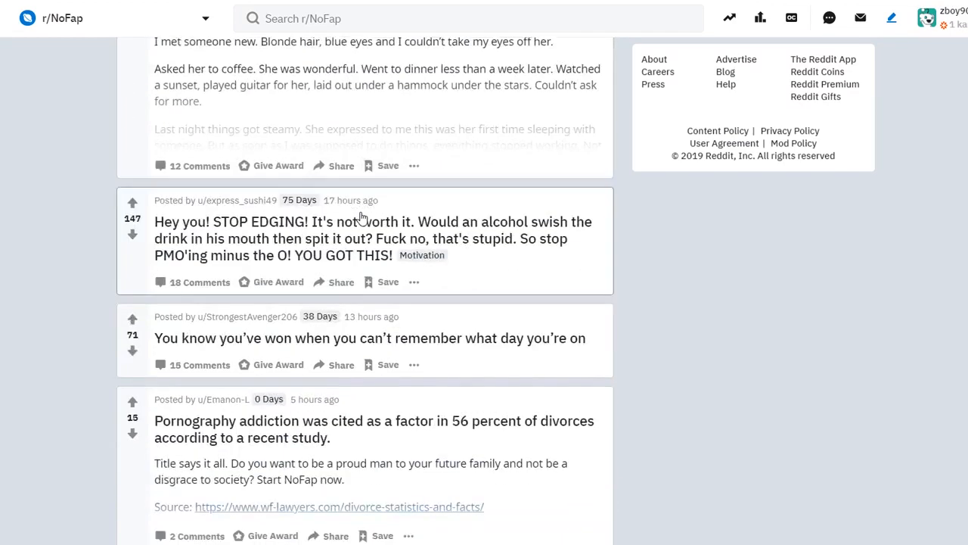
scroll("down", 3)
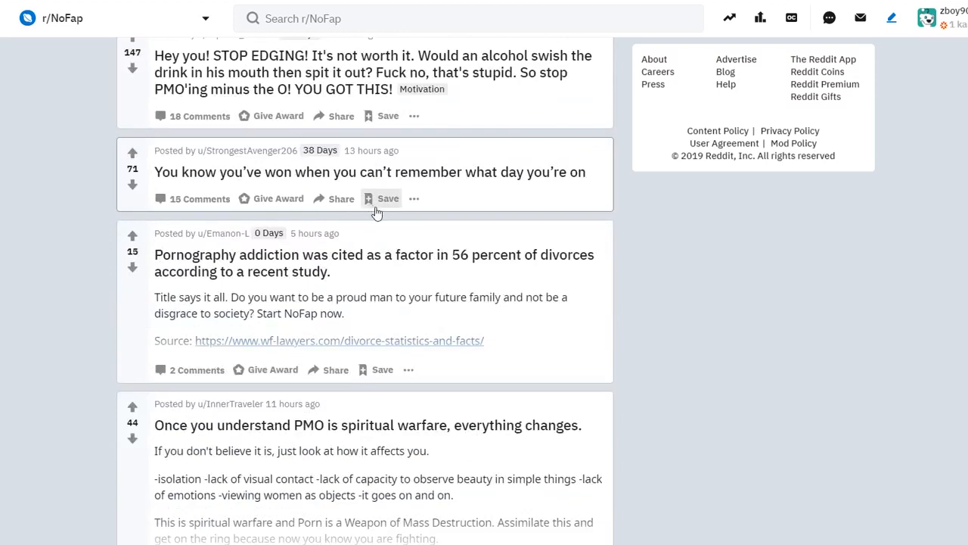
mouse_move(468, 248)
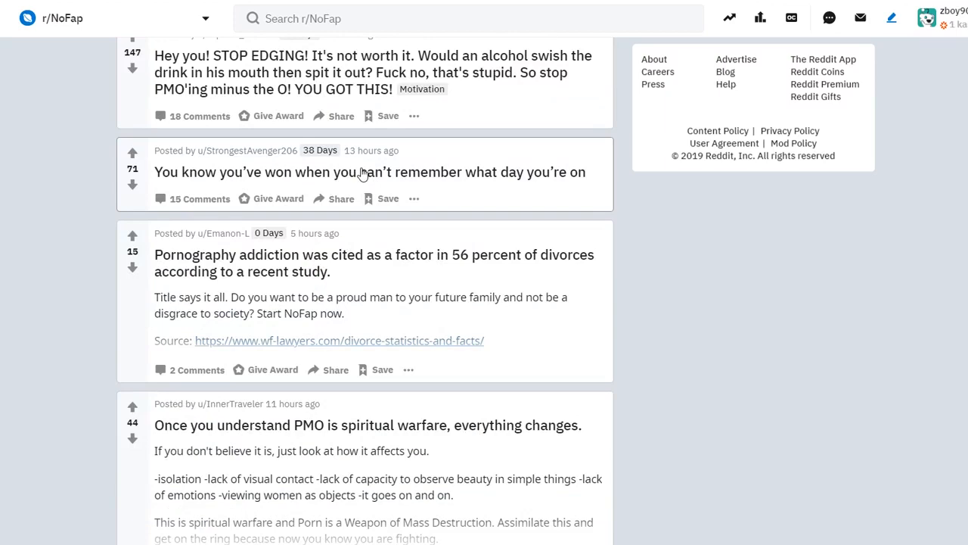
scroll("down", 3)
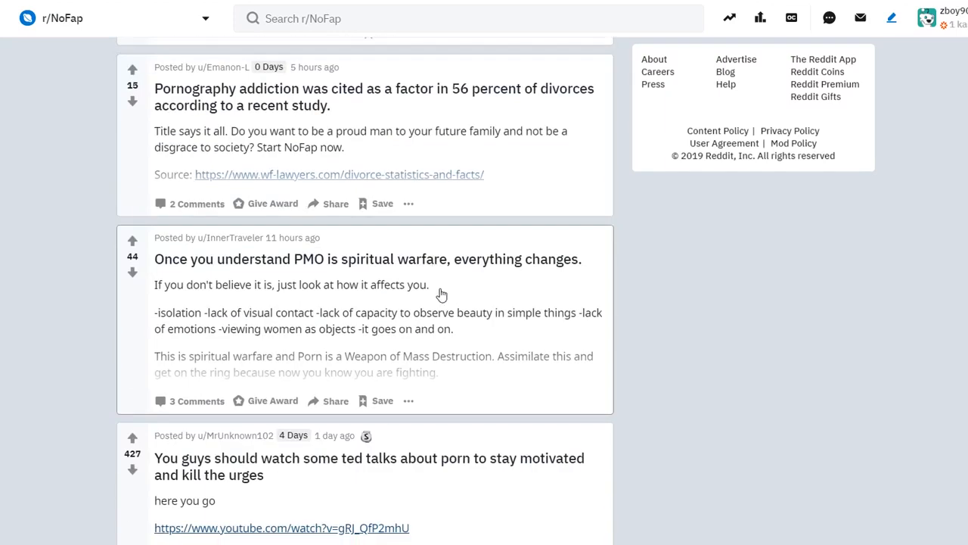
scroll("down", 3)
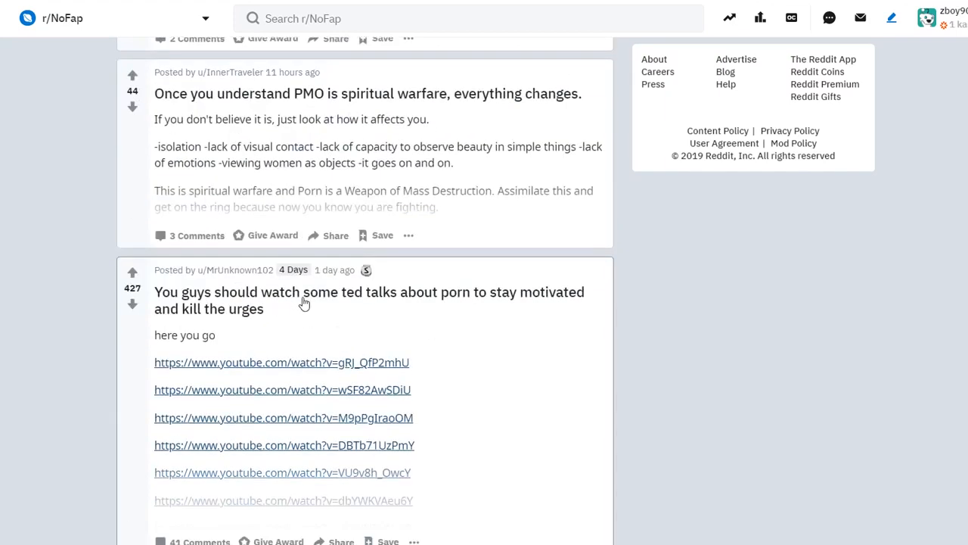
scroll("down", 3)
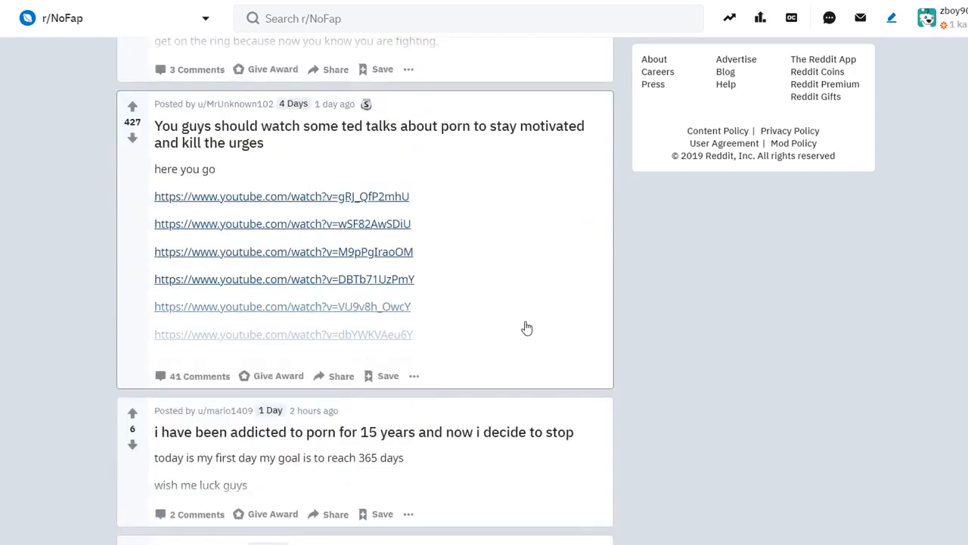
Step: Open the TED talks post and launch one of its linked YouTube videos
left_click(369, 134)
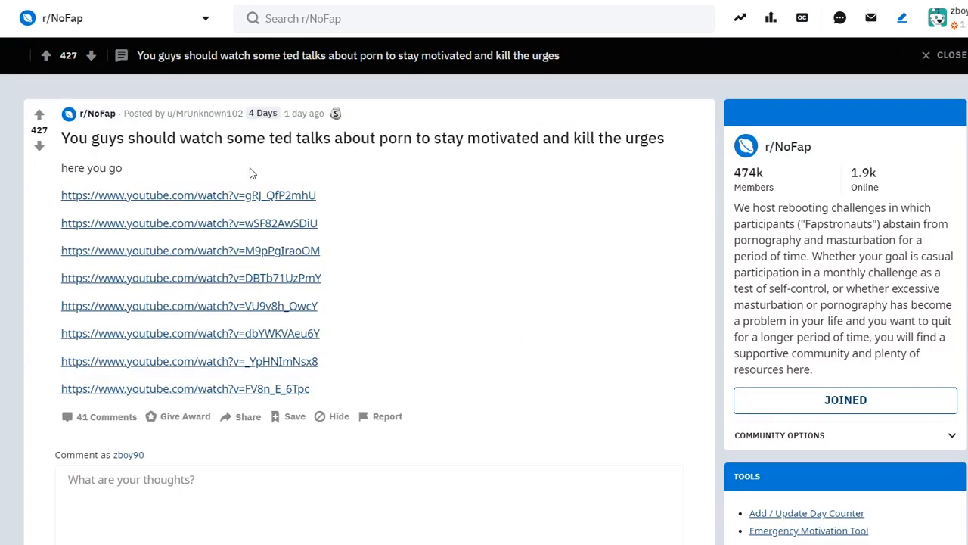
left_click(39, 152)
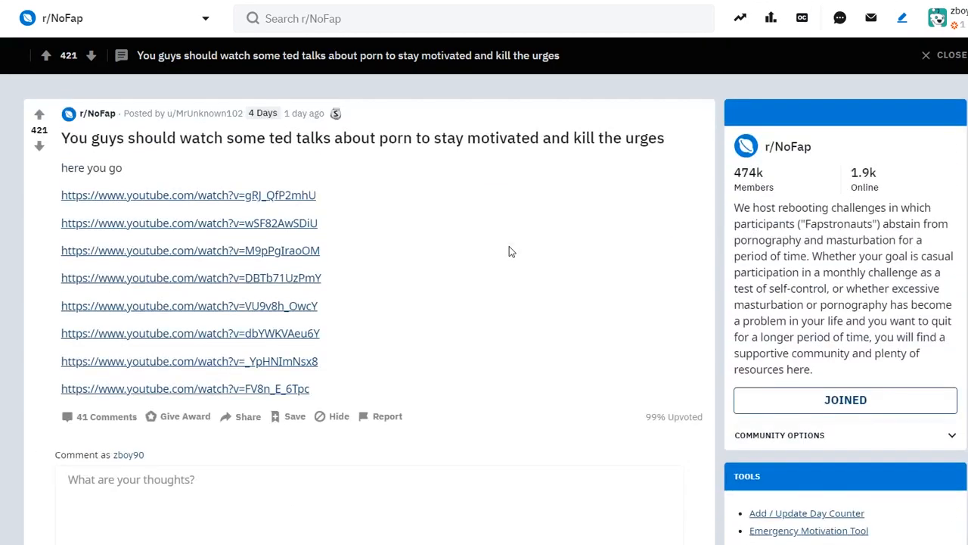
mouse_move(242, 224)
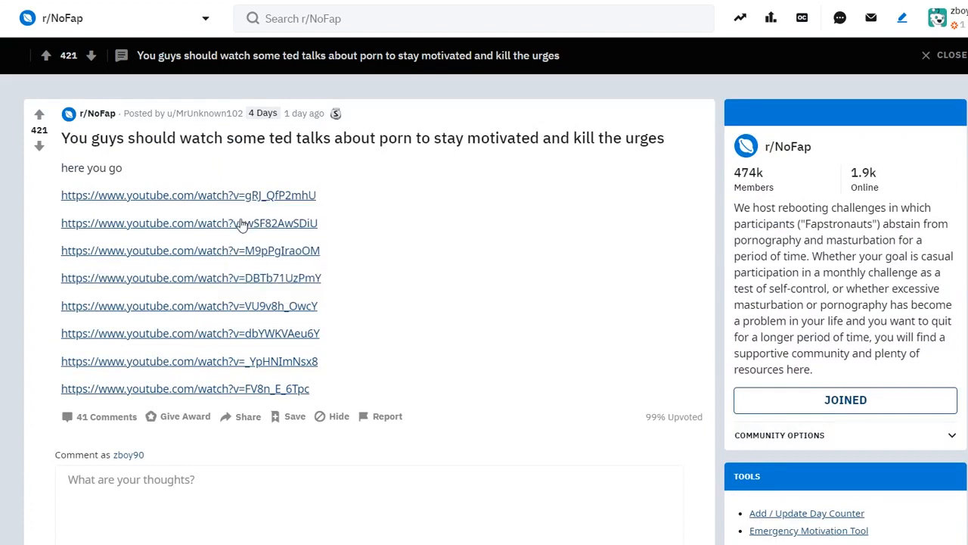
mouse_move(298, 272)
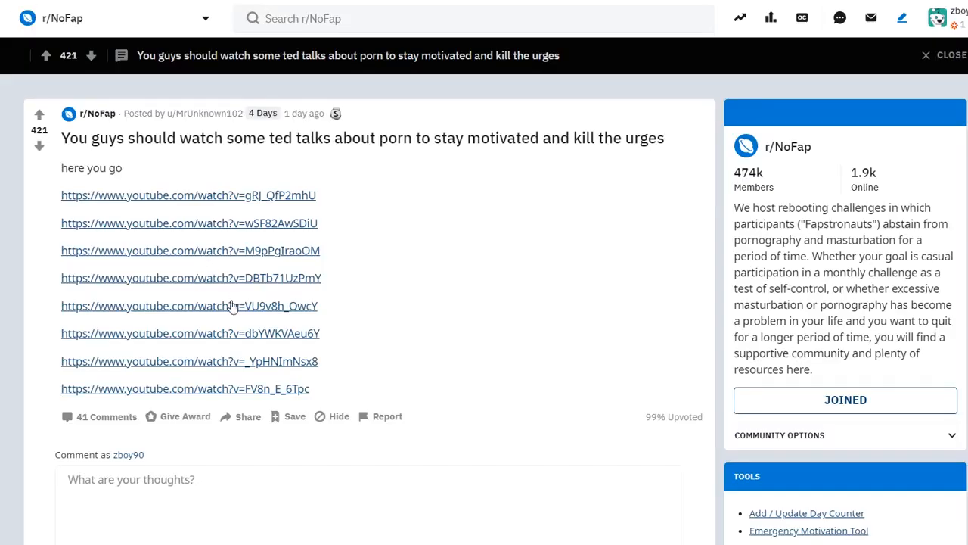
right_click(189, 361)
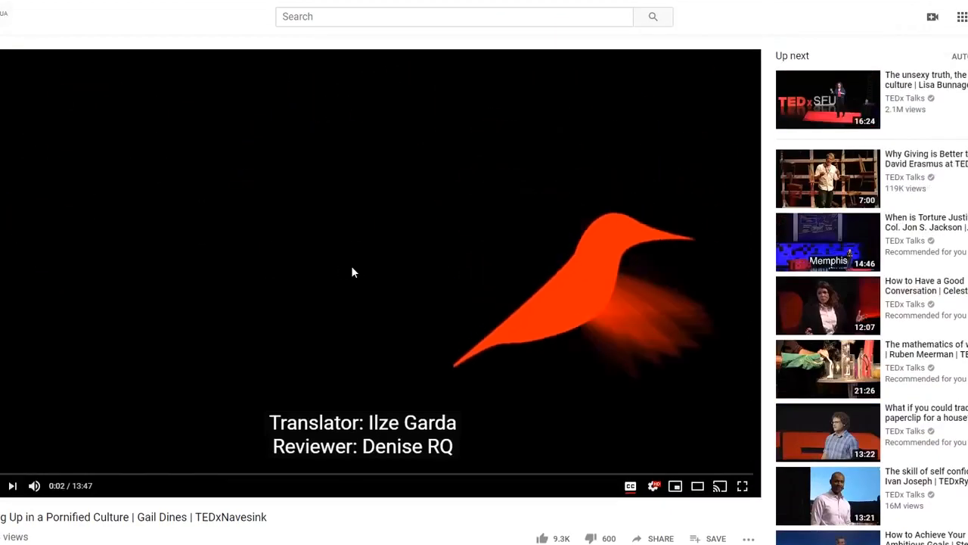
mouse_move(254, 189)
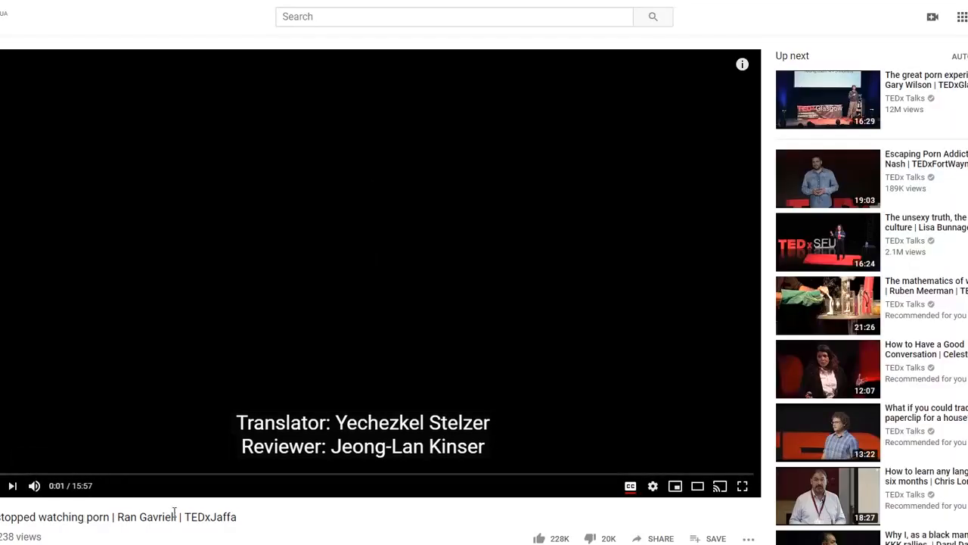
mouse_move(363, 332)
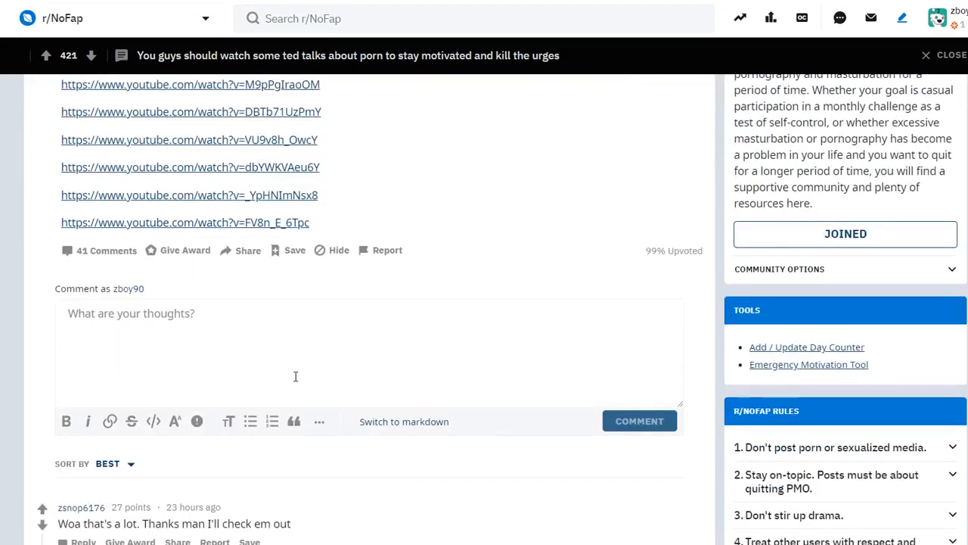
mouse_move(401, 443)
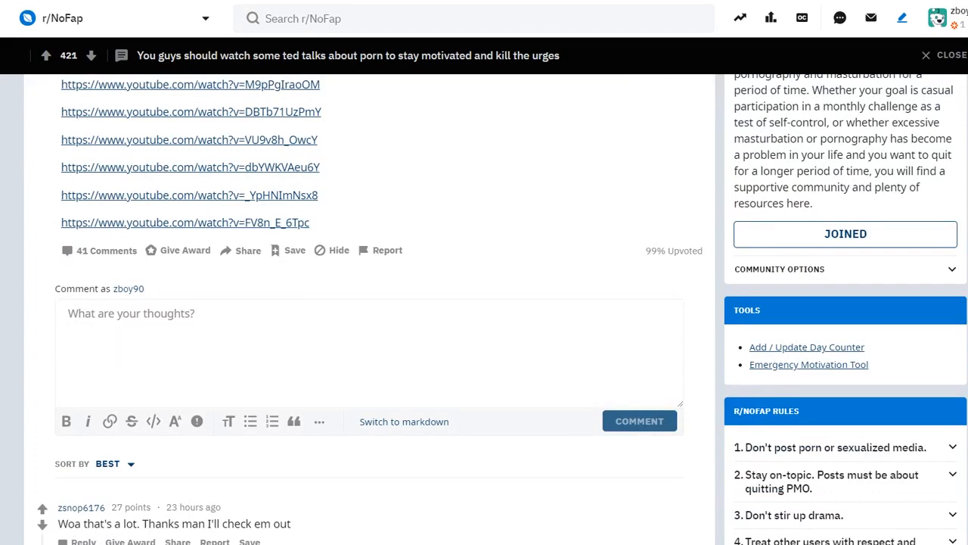
Step: Scroll down through the TED talks post's comment thread
scroll("down", 3)
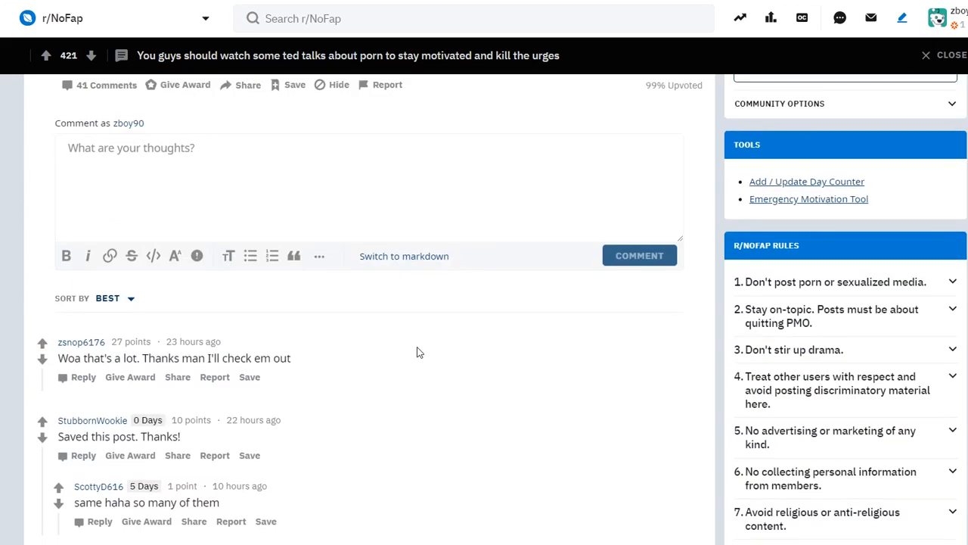
scroll("down", 3)
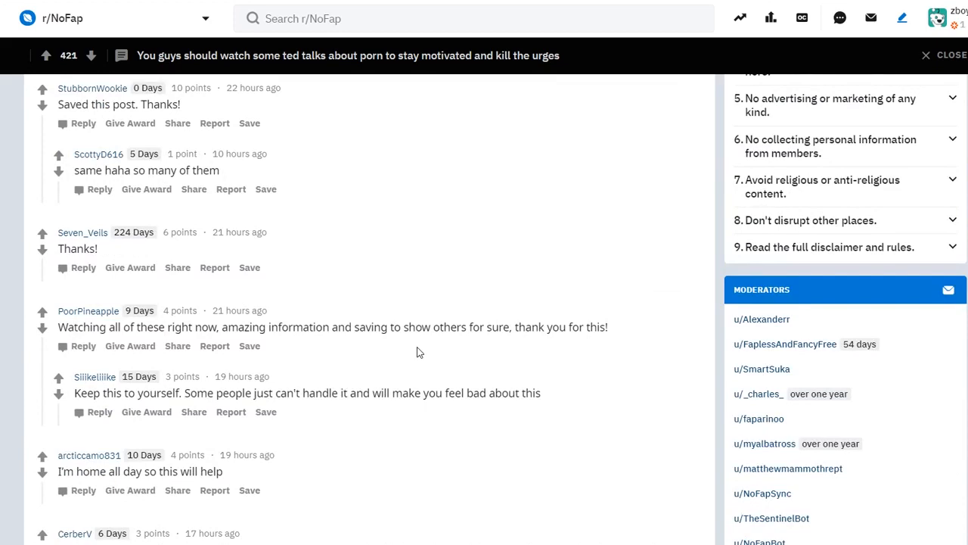
scroll("down", 3)
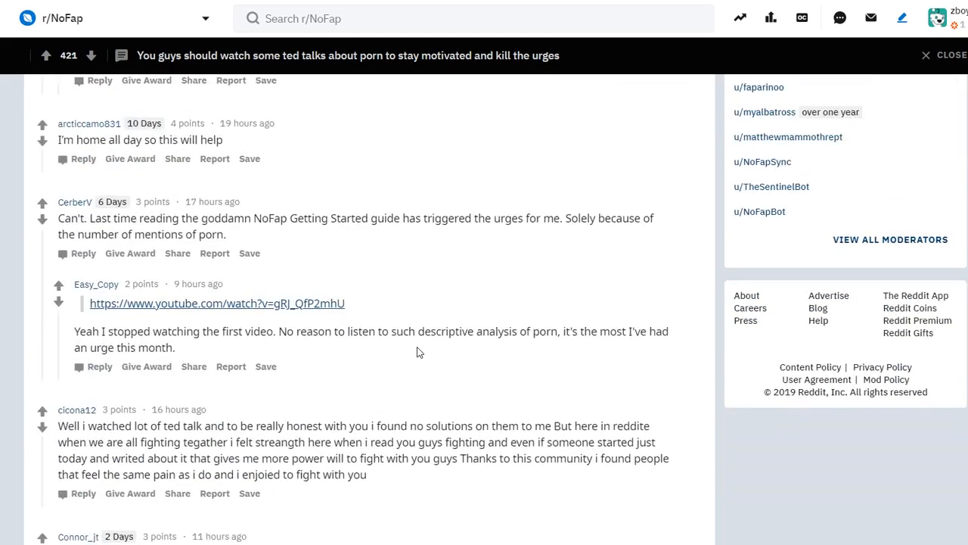
scroll("down", 3)
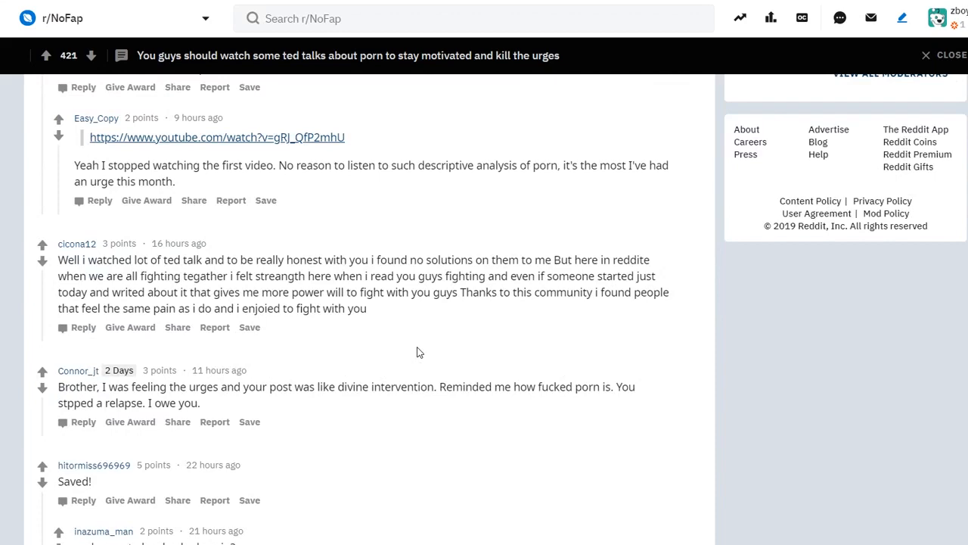
scroll("down", 3)
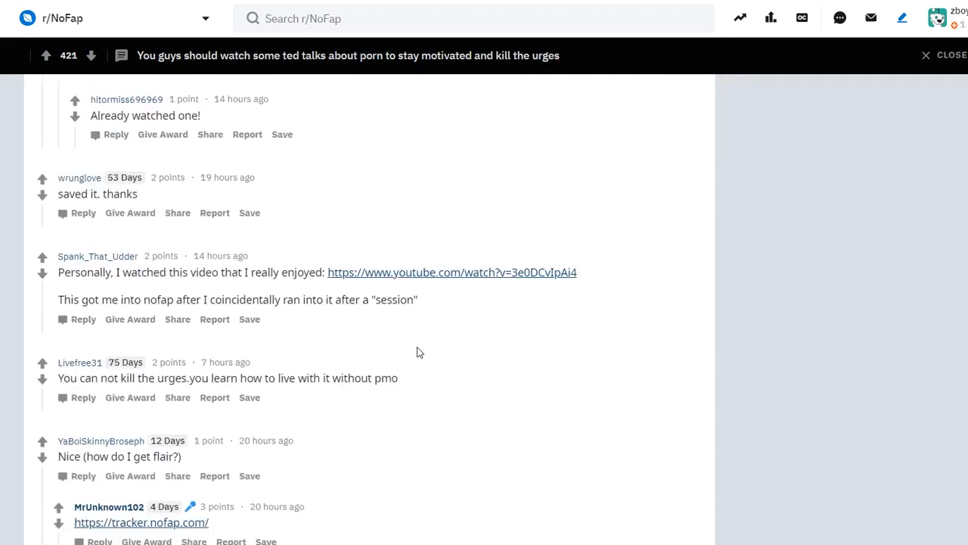
scroll("down", 3)
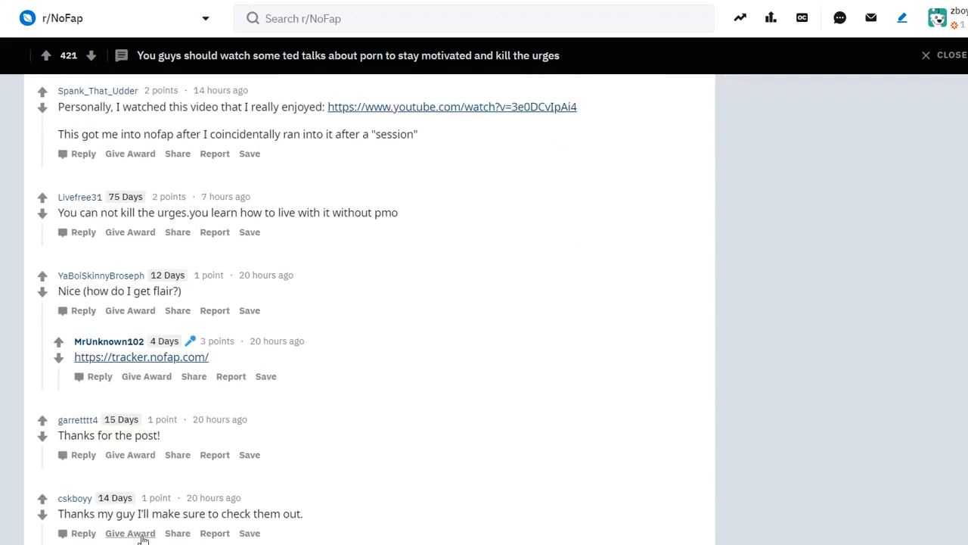
scroll("down", 3)
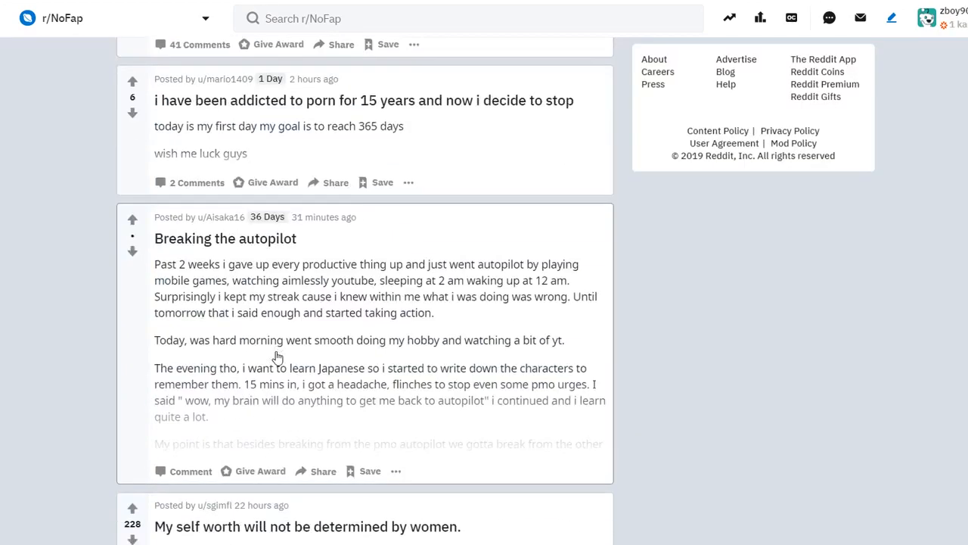
Step: Scroll the feed and open 'My self worth will not be determined by women.'
scroll("down", 3)
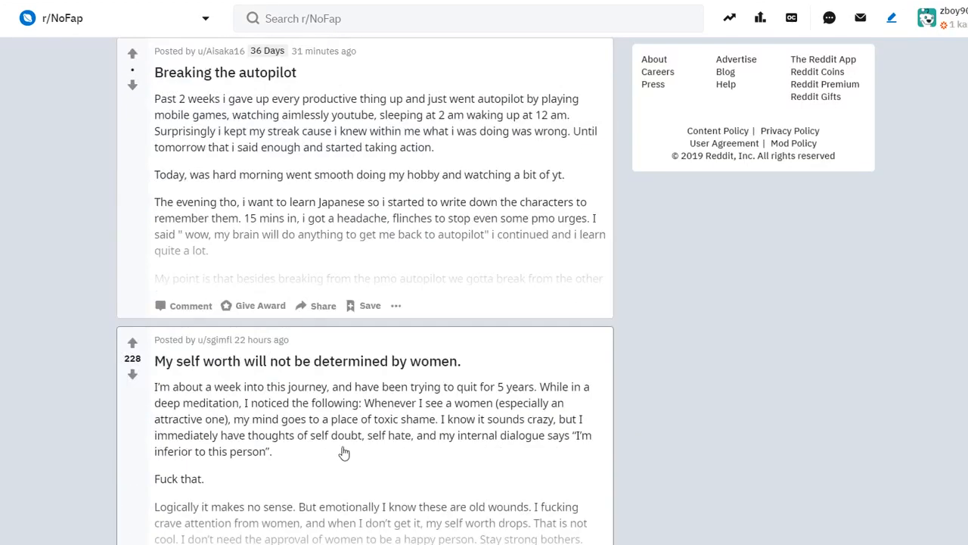
mouse_move(386, 369)
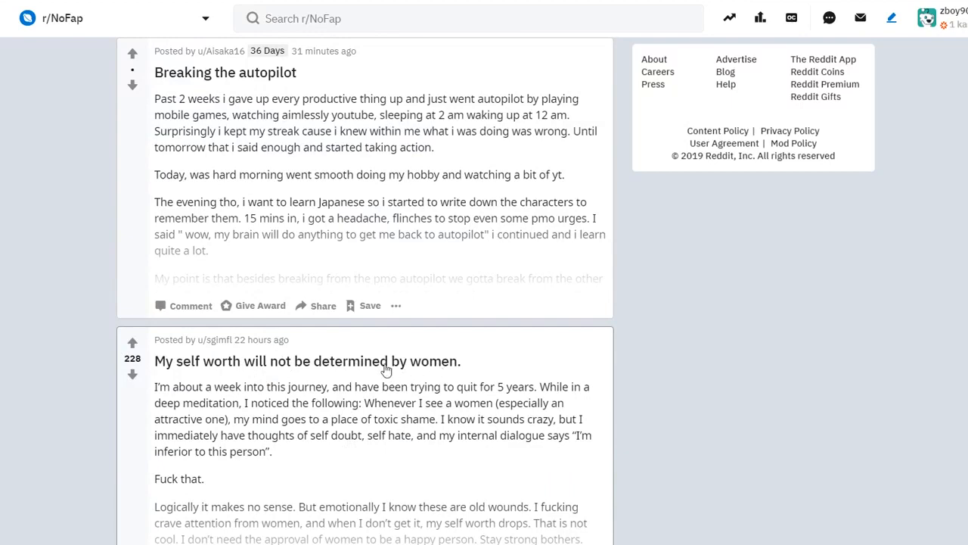
mouse_move(475, 489)
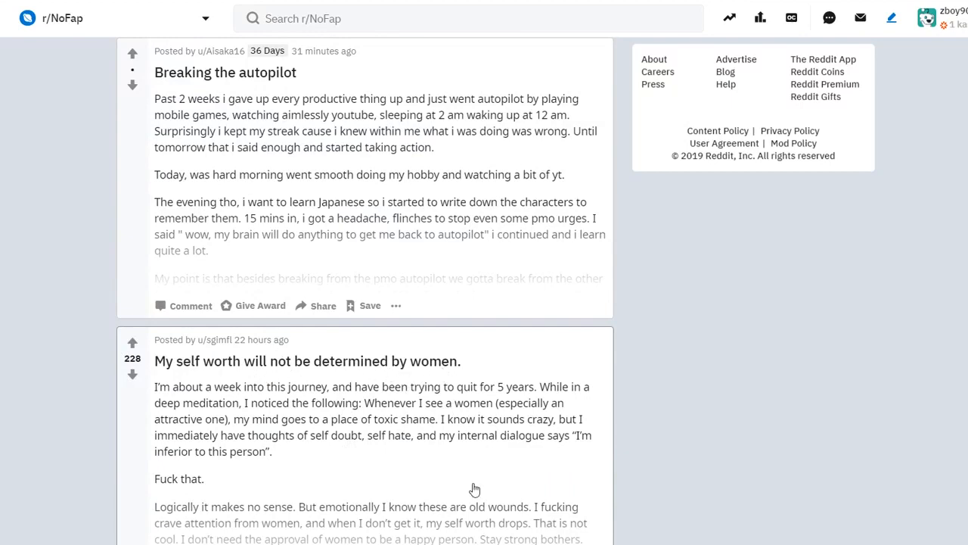
scroll("down", 3)
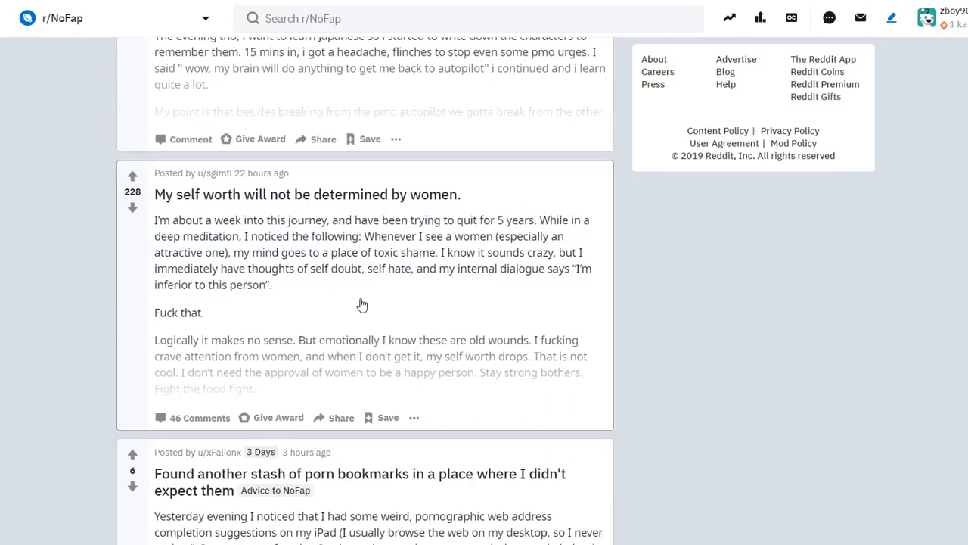
mouse_move(368, 285)
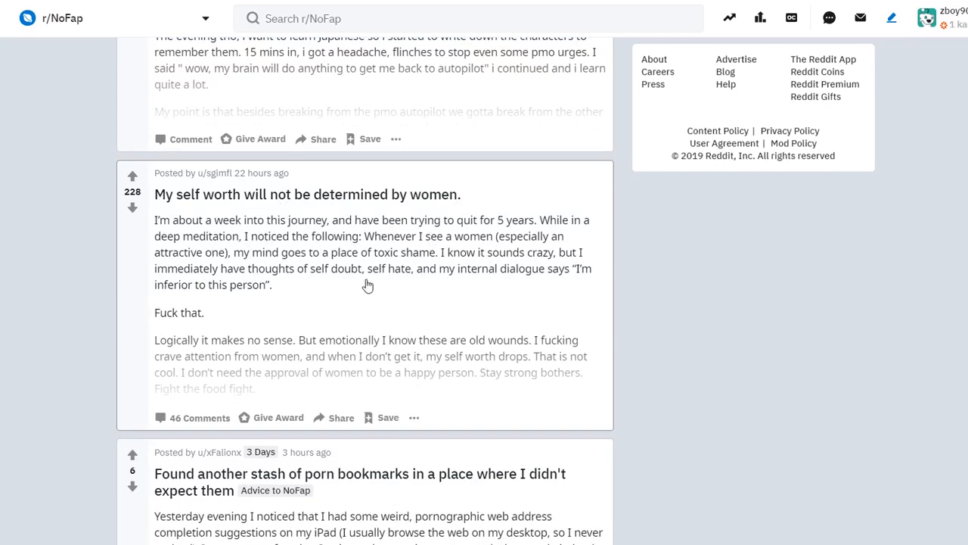
mouse_move(229, 218)
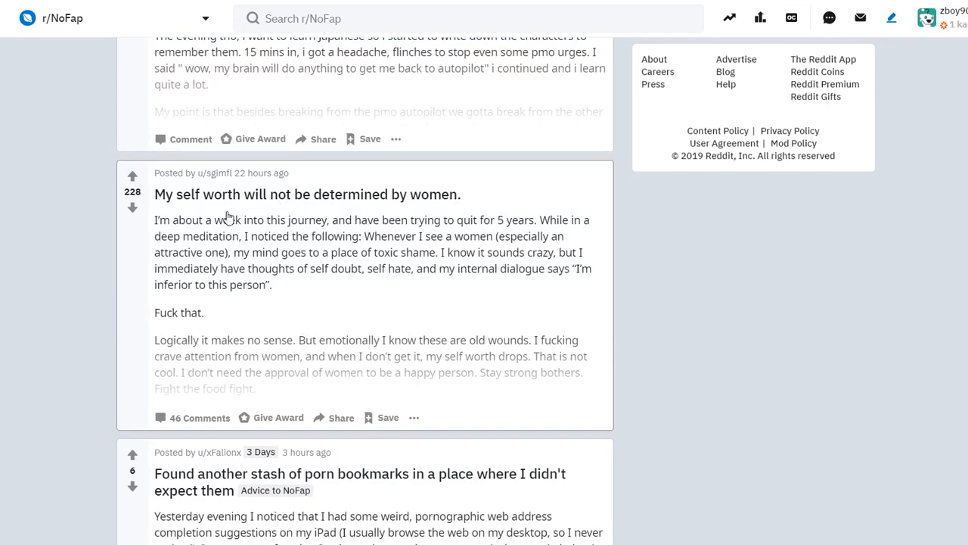
left_click(306, 194)
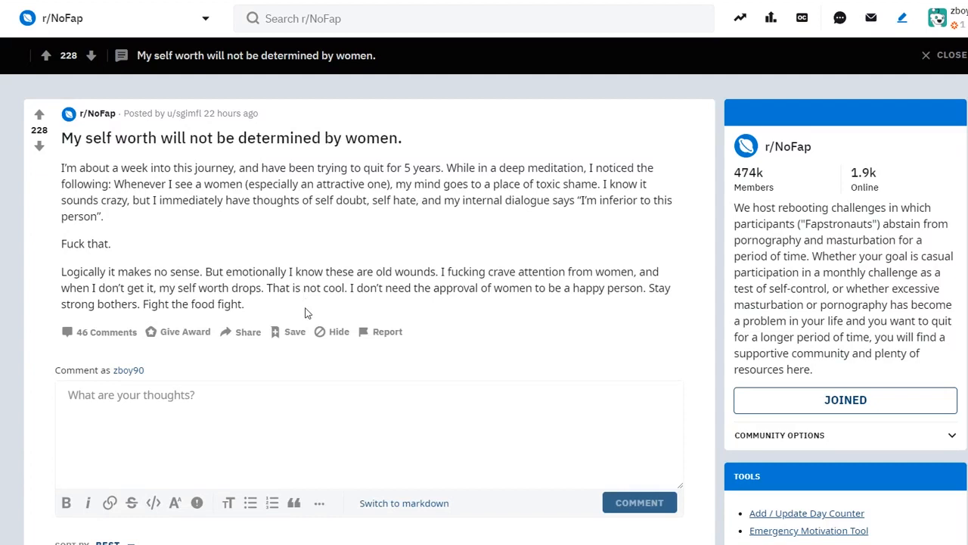
mouse_move(329, 371)
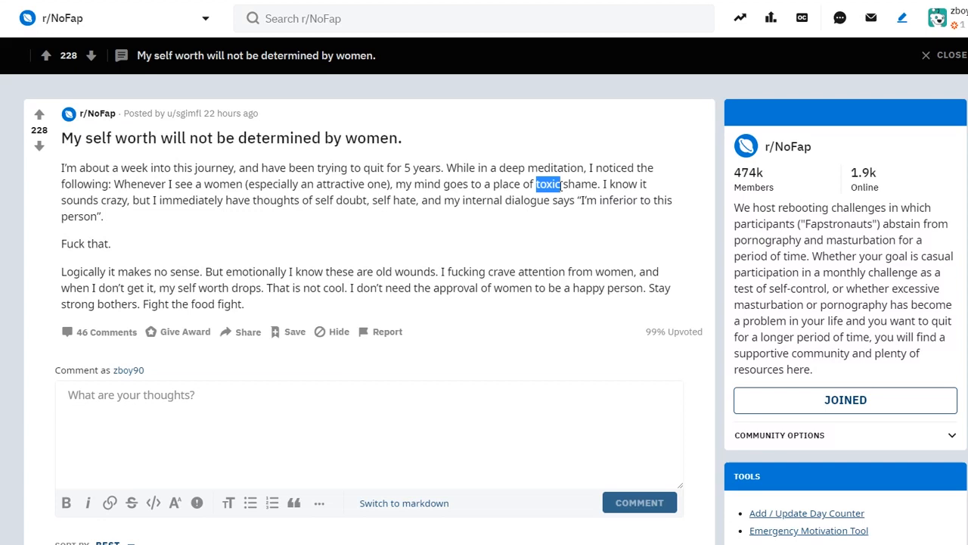
mouse_move(310, 222)
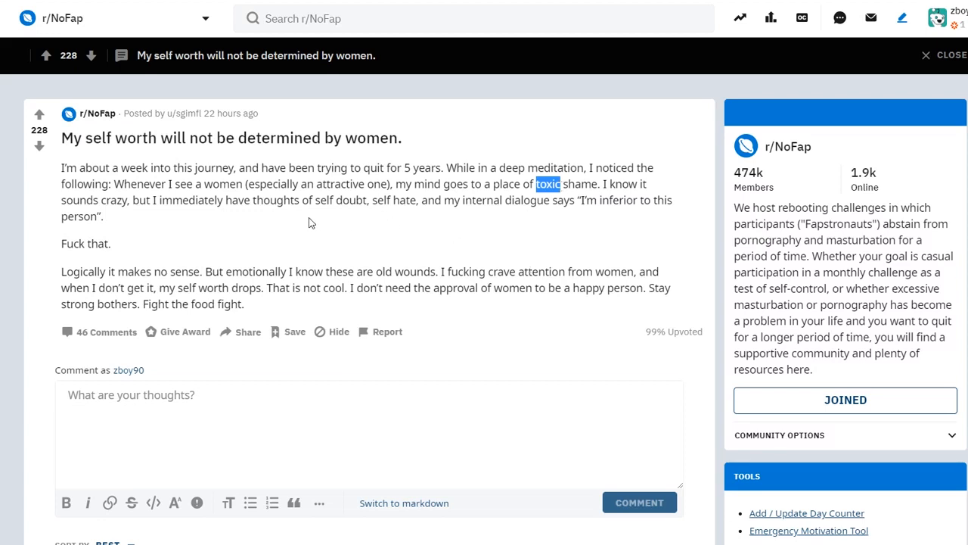
mouse_move(375, 254)
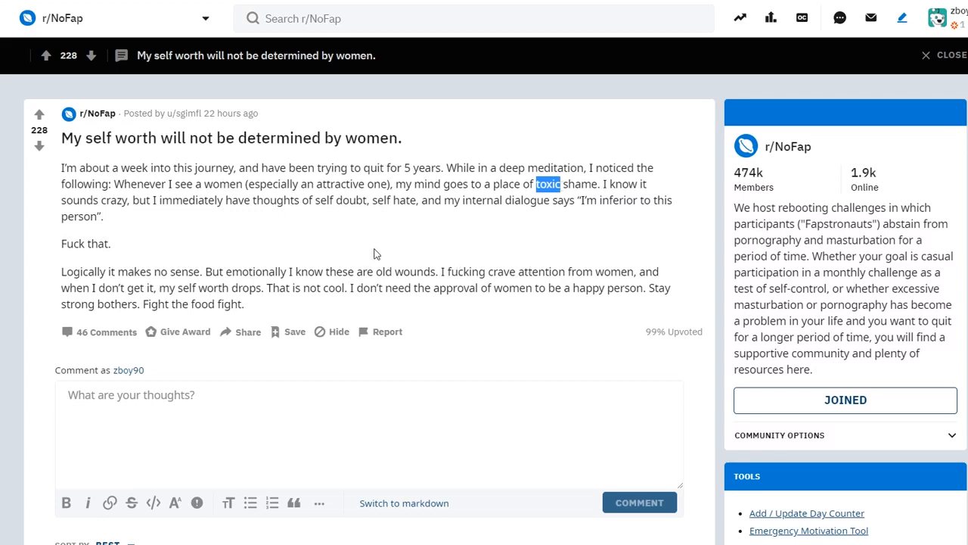
mouse_move(380, 305)
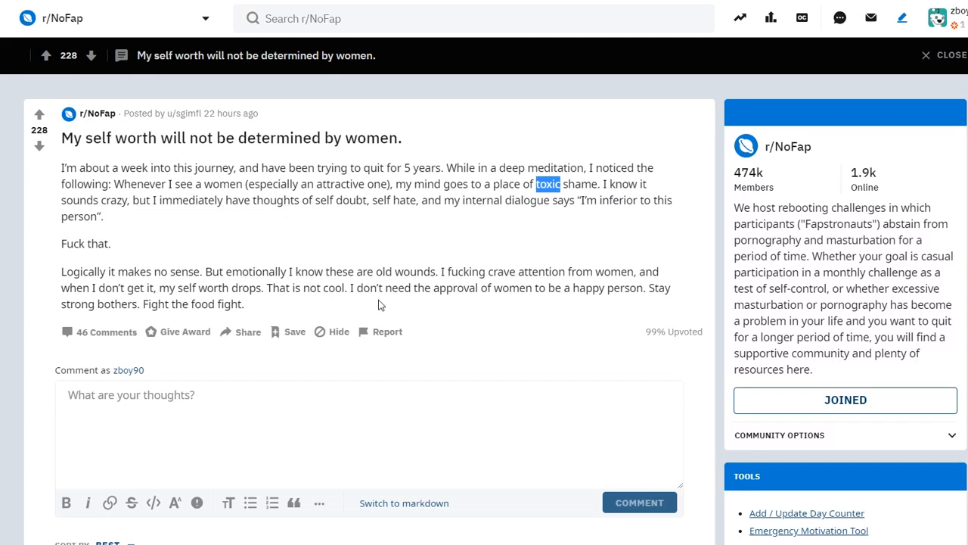
mouse_move(476, 331)
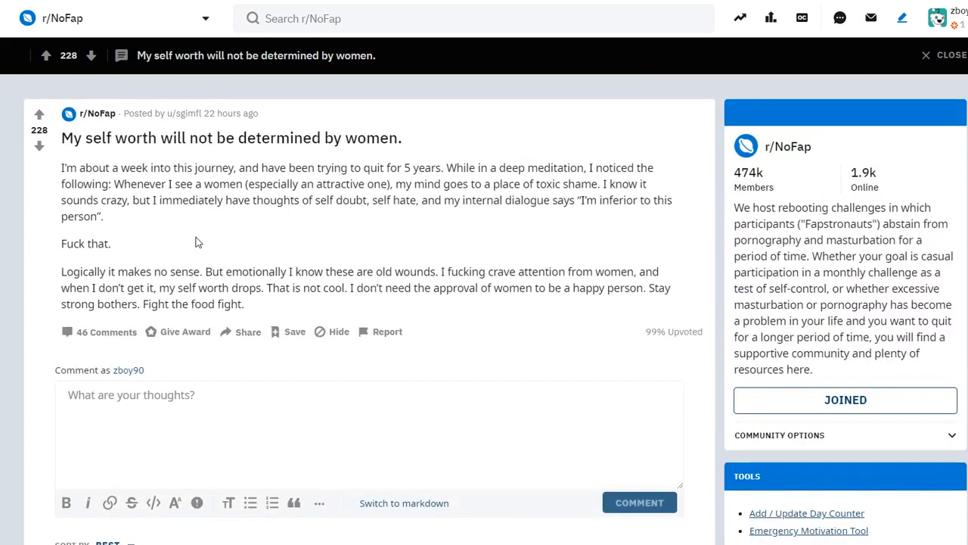
mouse_move(457, 354)
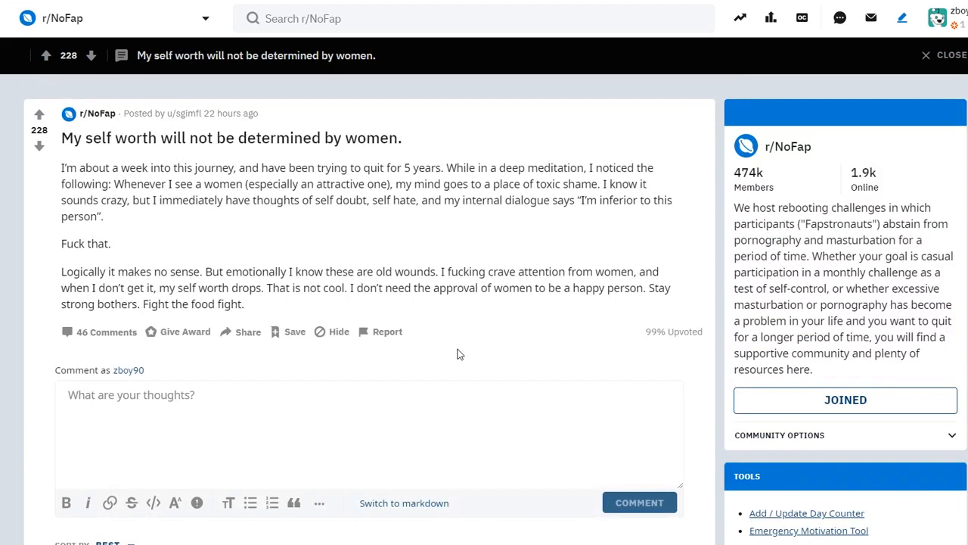
mouse_move(253, 306)
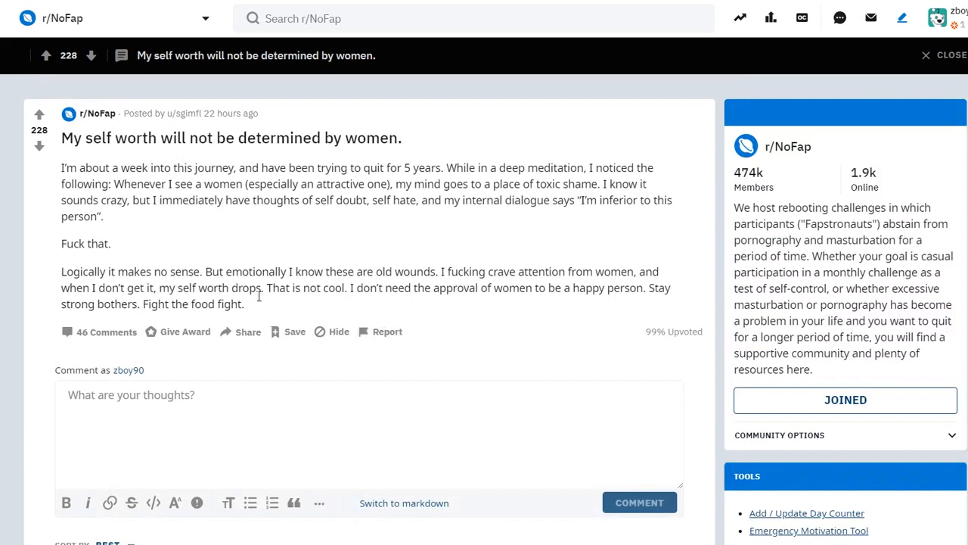
mouse_move(549, 236)
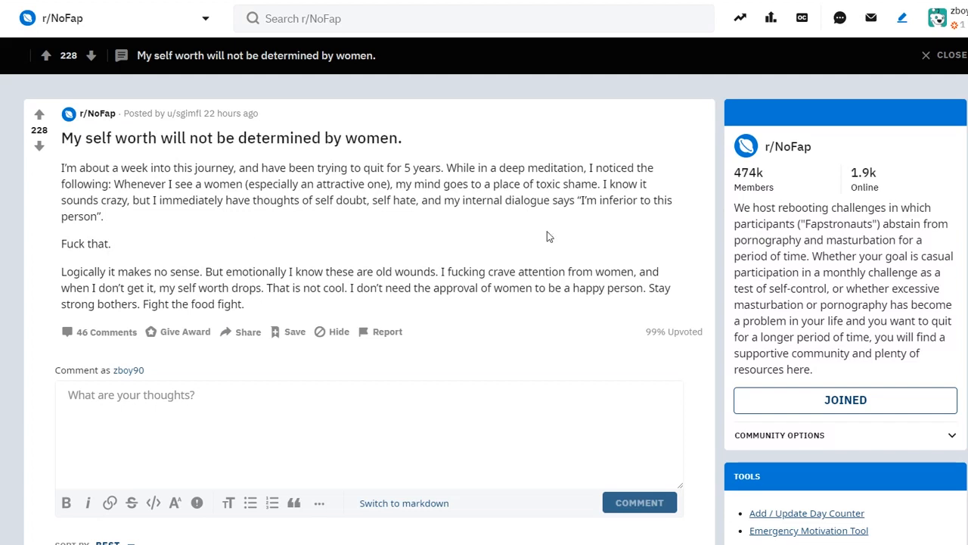
mouse_move(94, 269)
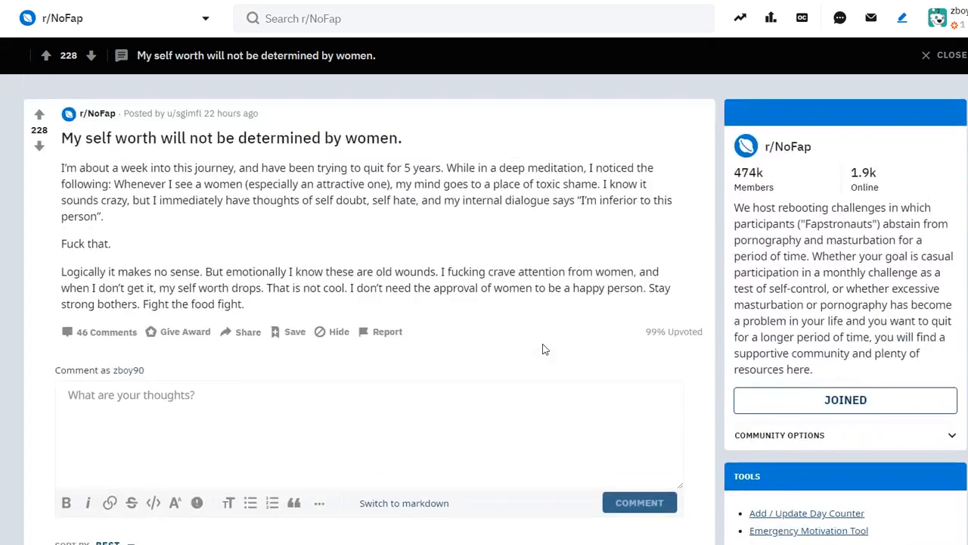
Step: Scroll down through the self-worth post and its comments
scroll("down", 3)
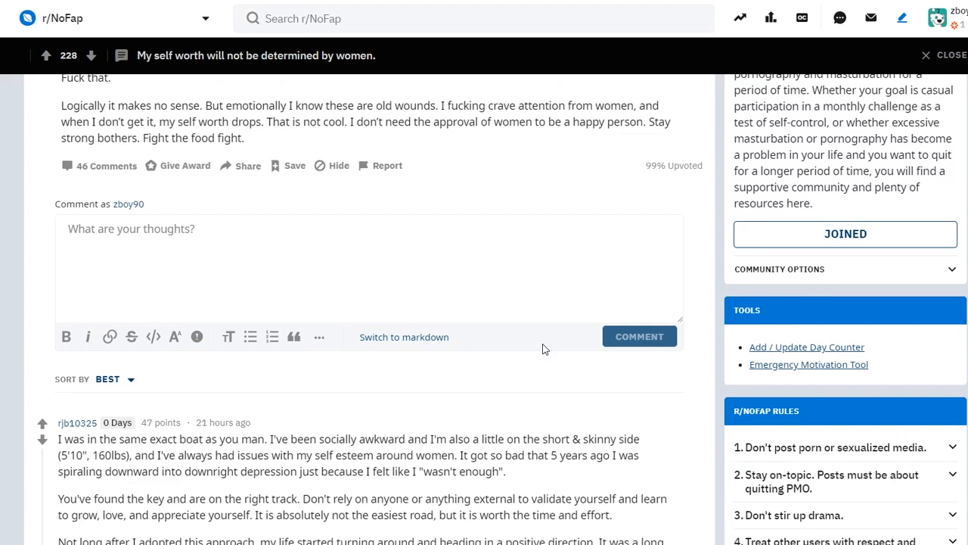
mouse_move(454, 427)
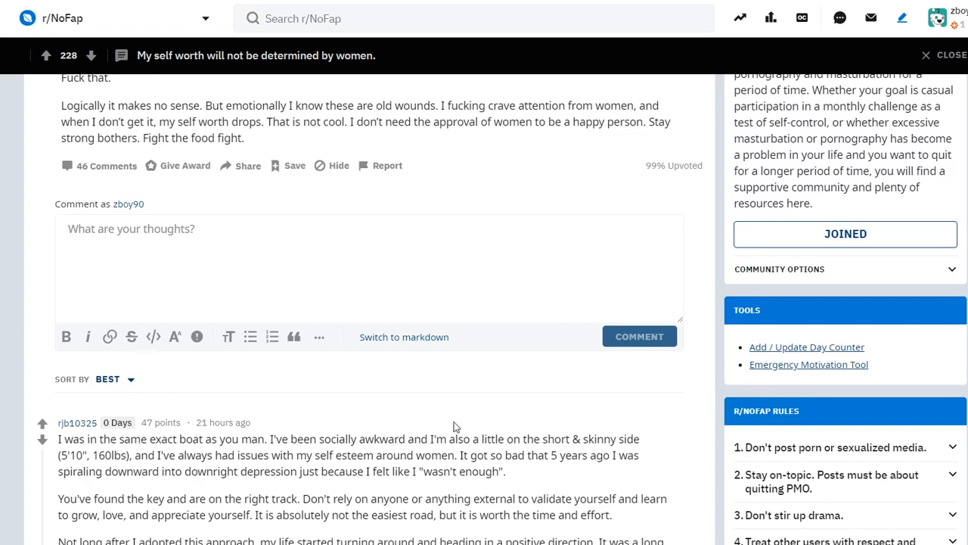
scroll("down", 3)
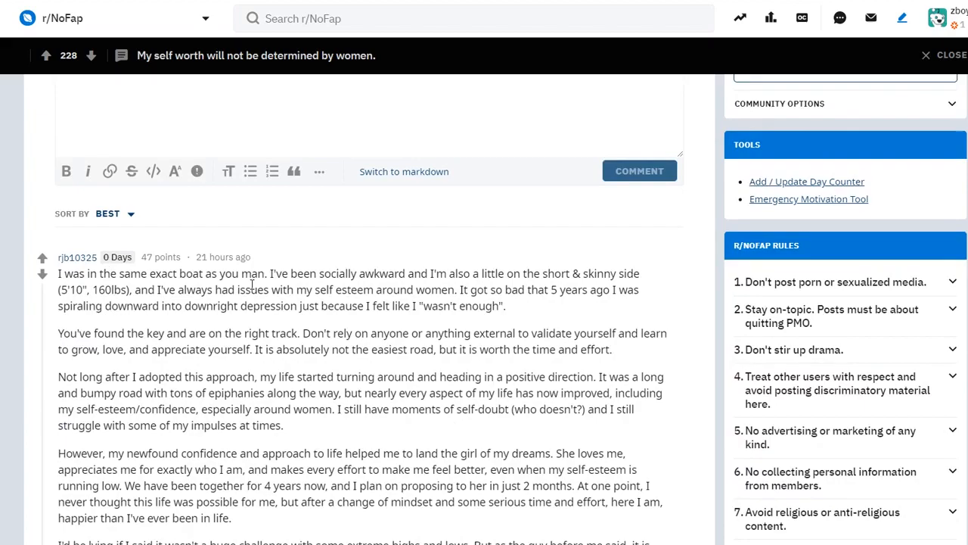
scroll("down", 3)
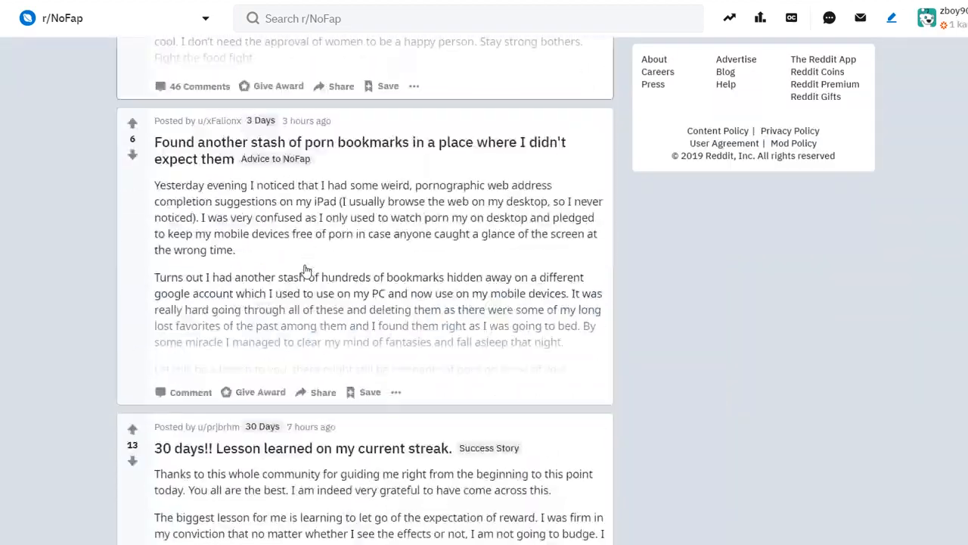
scroll("down", 3)
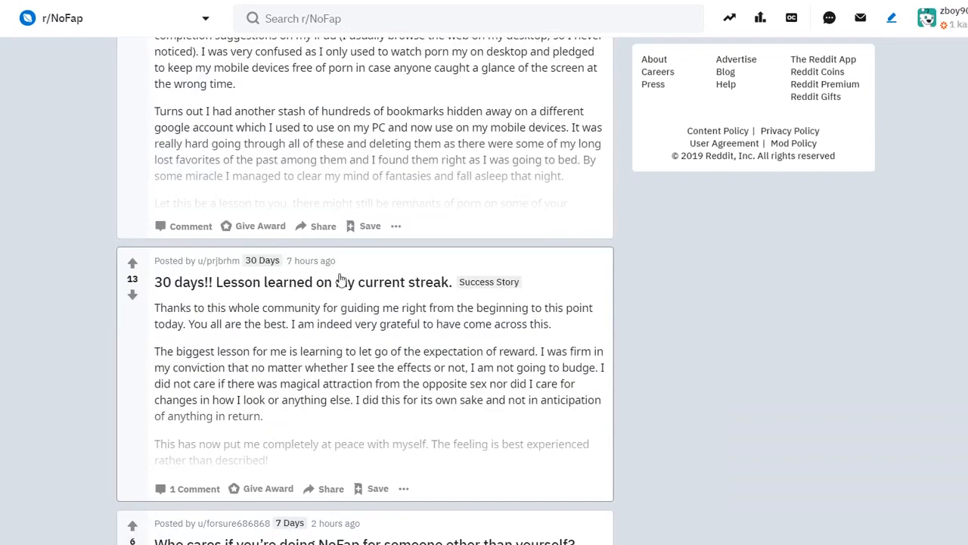
left_click(302, 281)
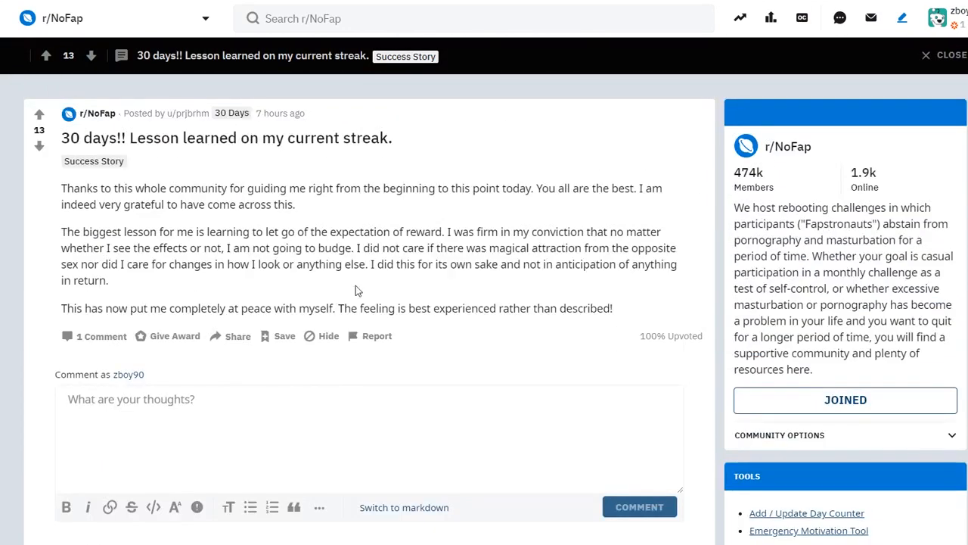
mouse_move(231, 231)
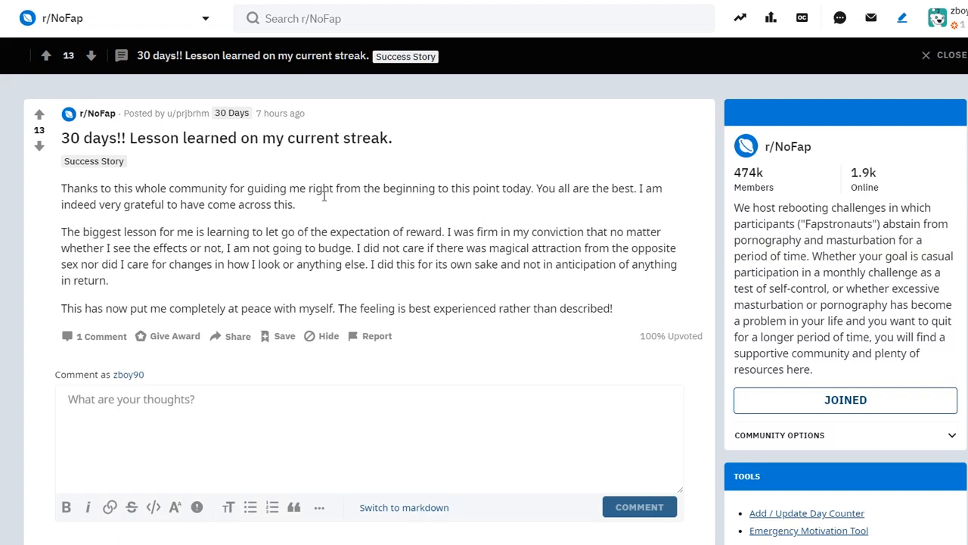
mouse_move(445, 260)
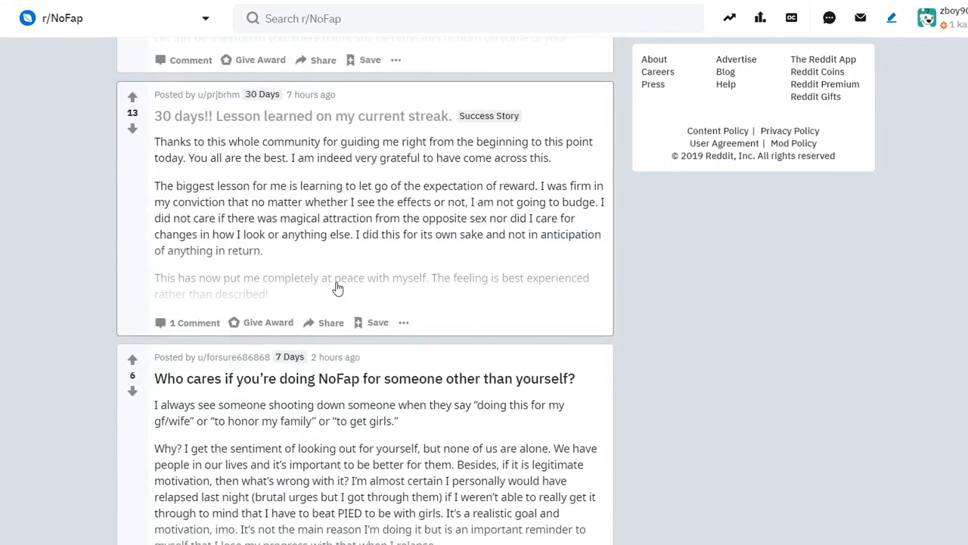
Step: Scroll down the feed and open the 'I KISSED MY FIRST GIRL!!' post
scroll("down", 3)
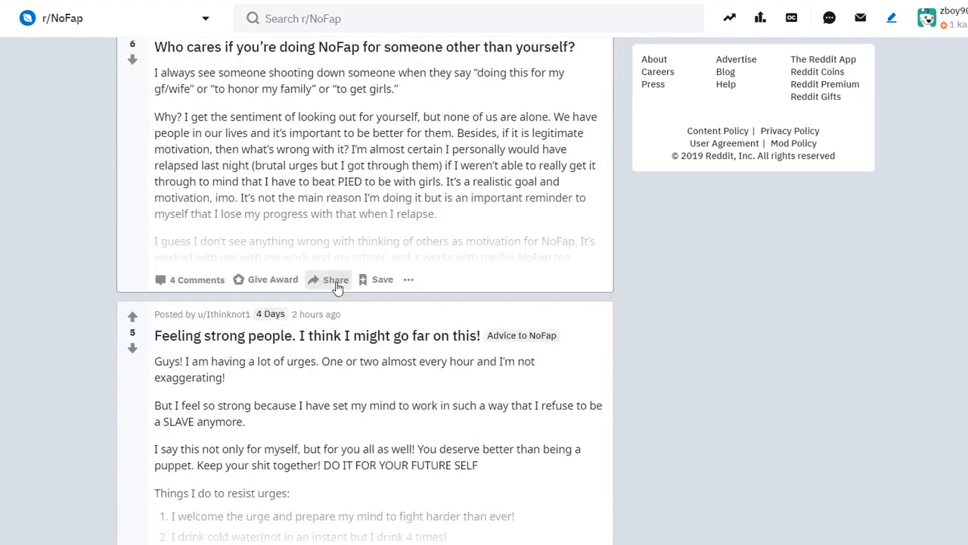
scroll("down", 3)
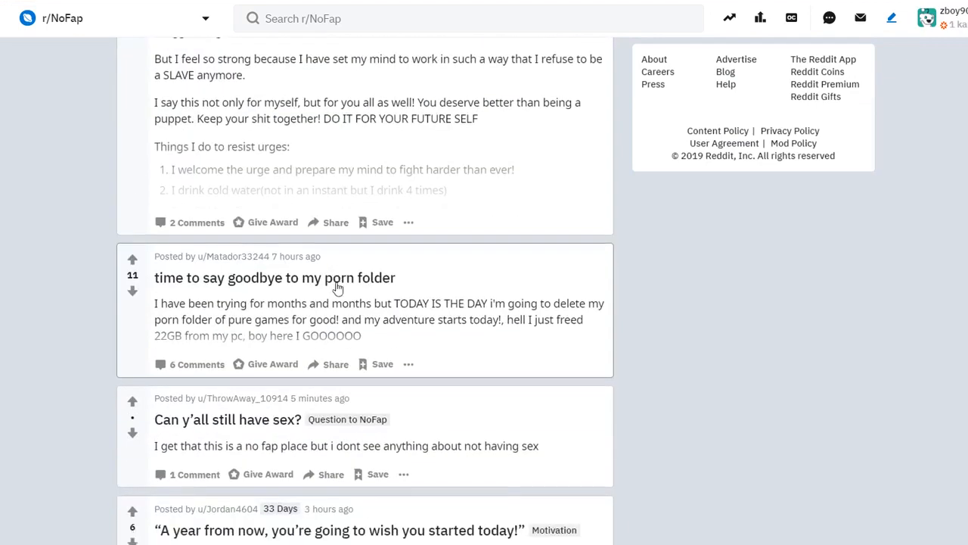
scroll("down", 3)
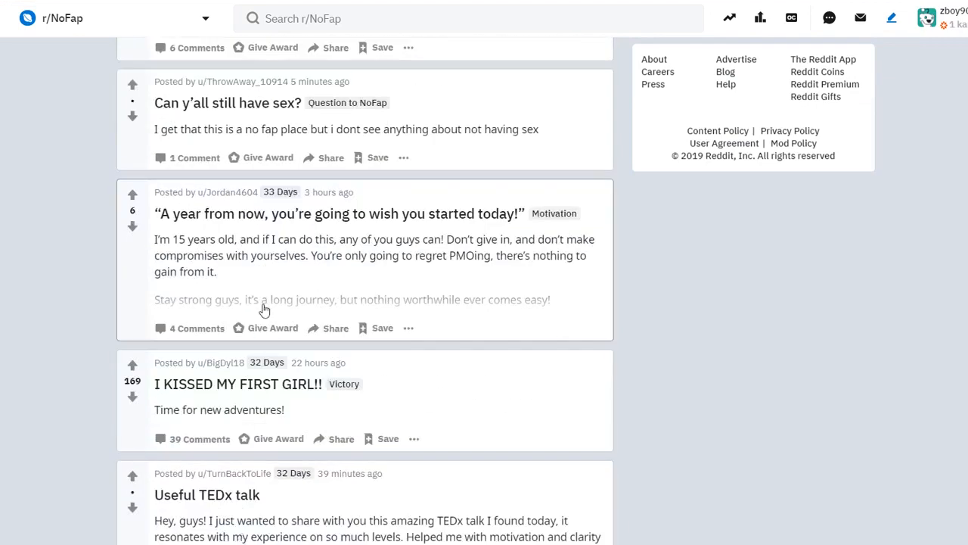
mouse_move(96, 239)
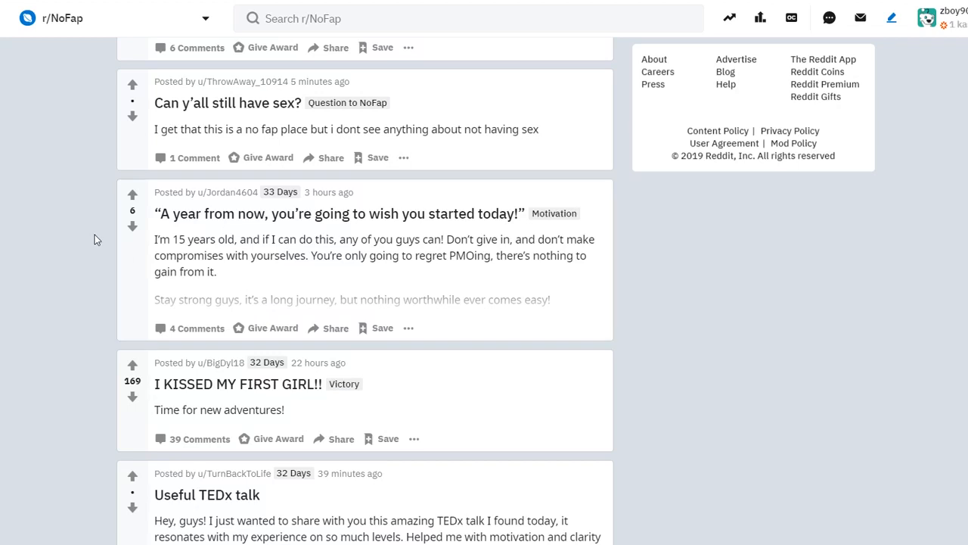
mouse_move(392, 429)
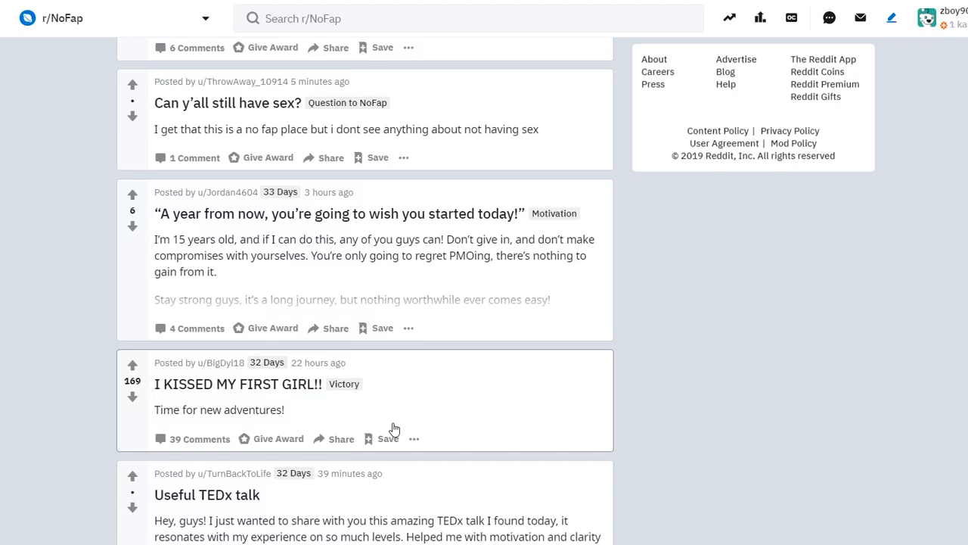
left_click(237, 383)
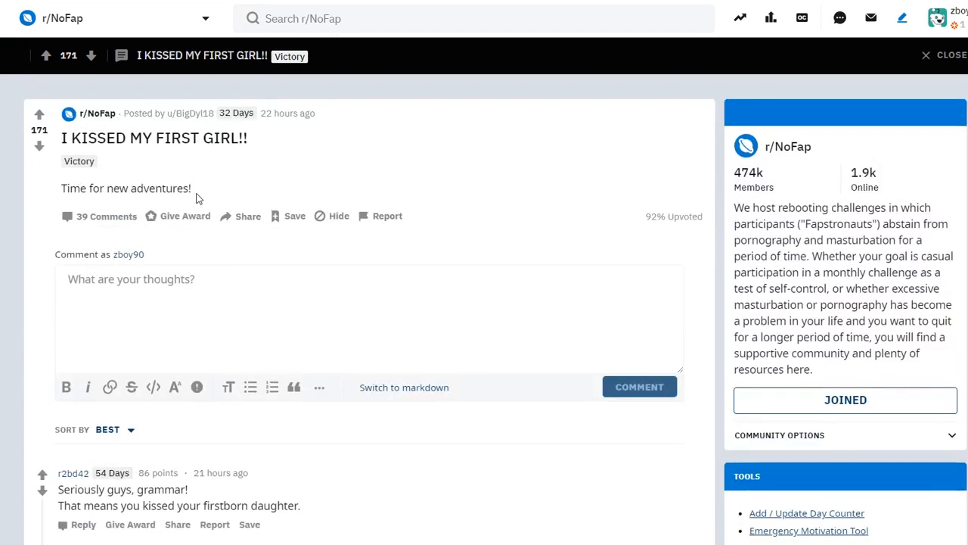
Step: Skim further down the 'I KISSED MY FIRST GIRL!!' comments, briefly scrolling back up once
scroll("down", 3)
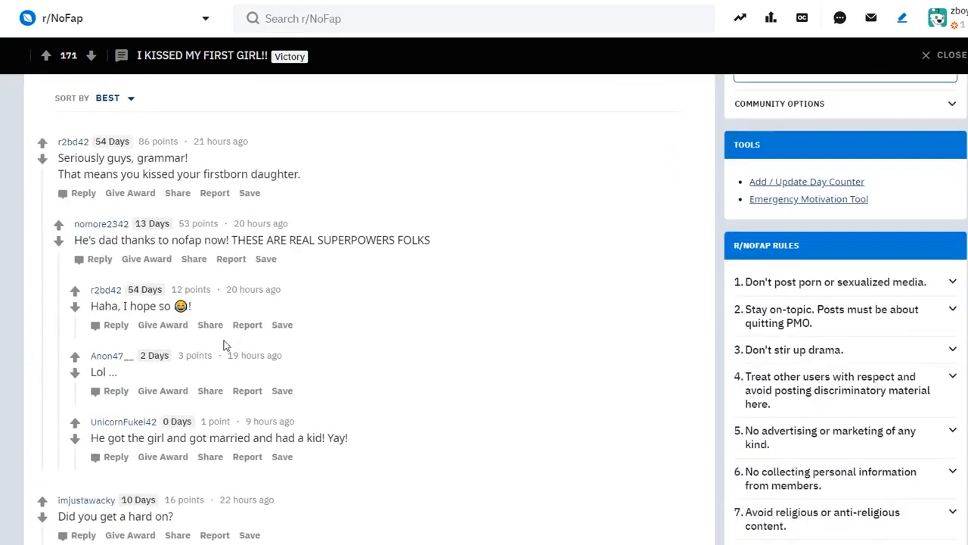
scroll("down", 3)
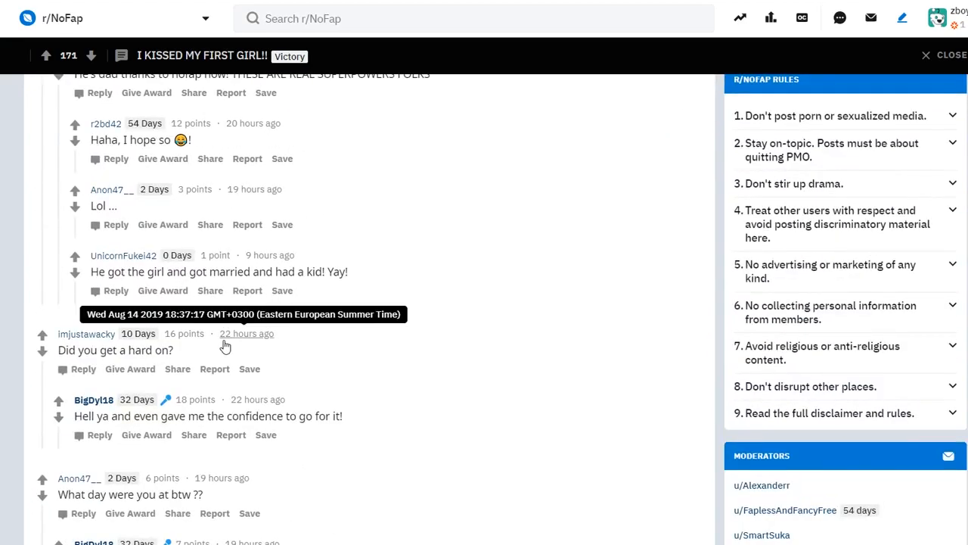
scroll("up", 3)
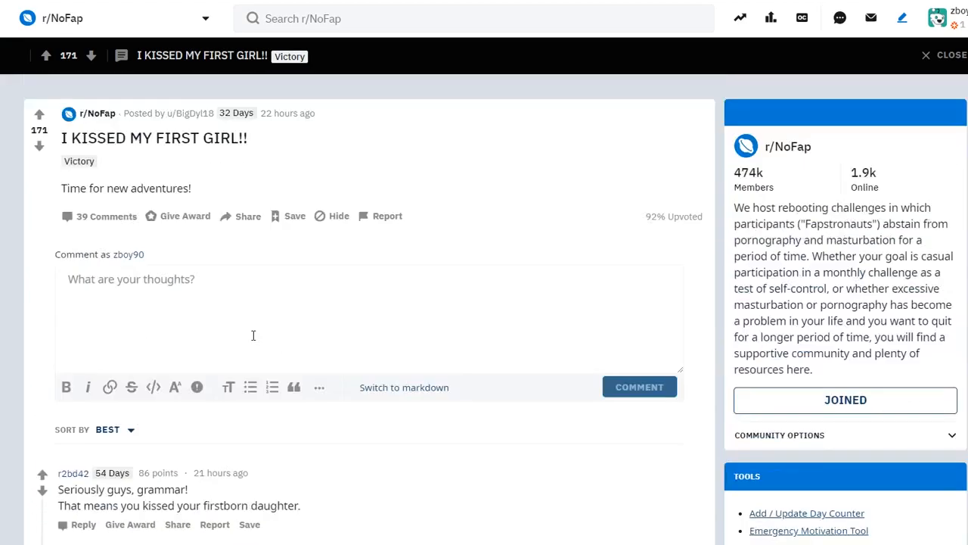
scroll("down", 3)
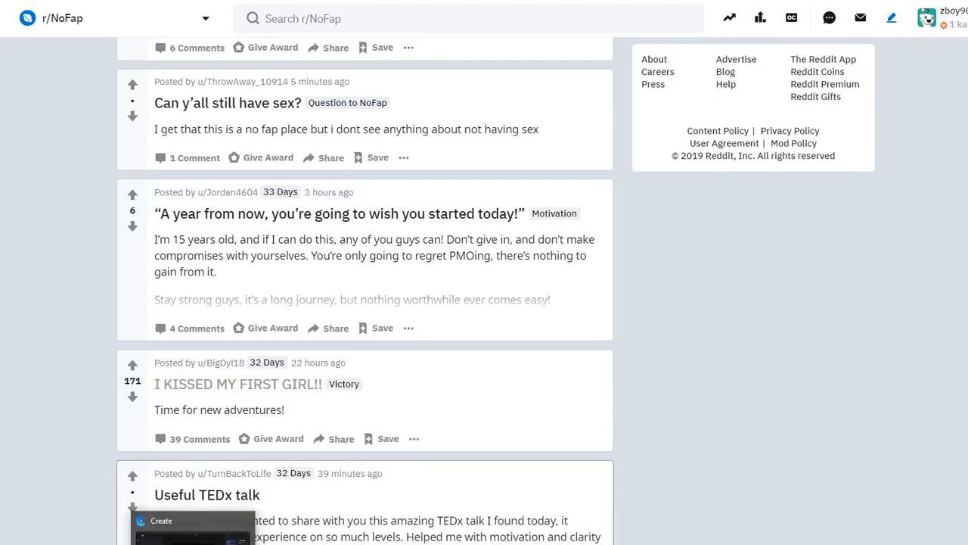
mouse_move(535, 460)
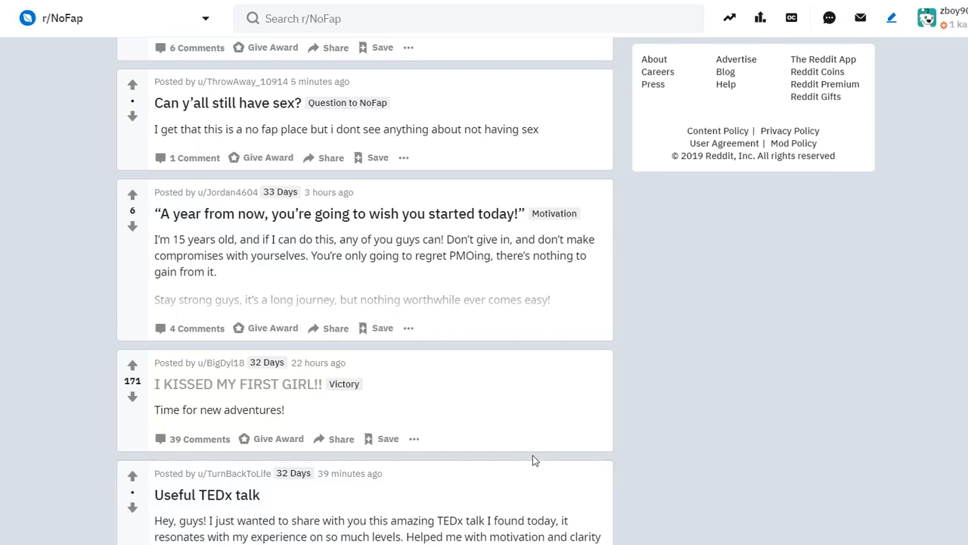
scroll("down", 3)
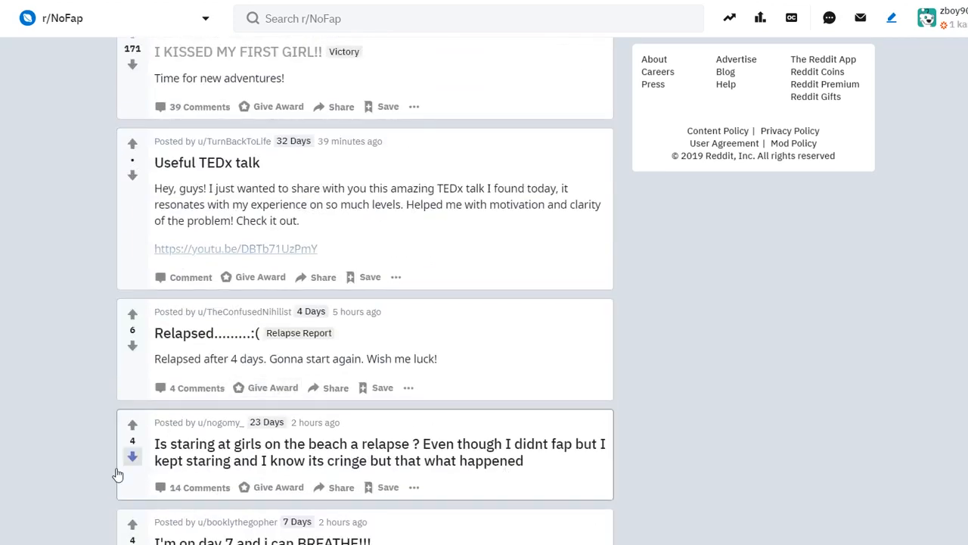
mouse_move(369, 341)
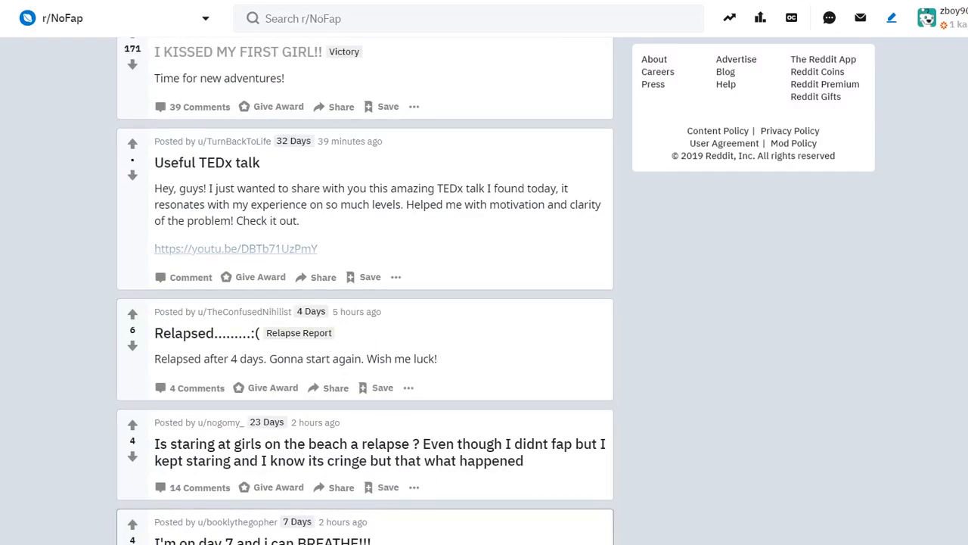
scroll("down", 3)
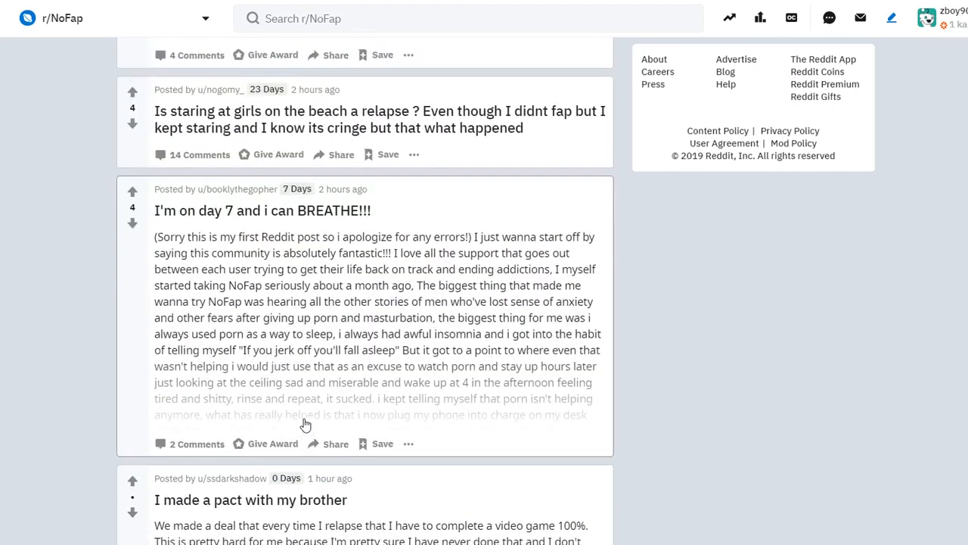
scroll("down", 3)
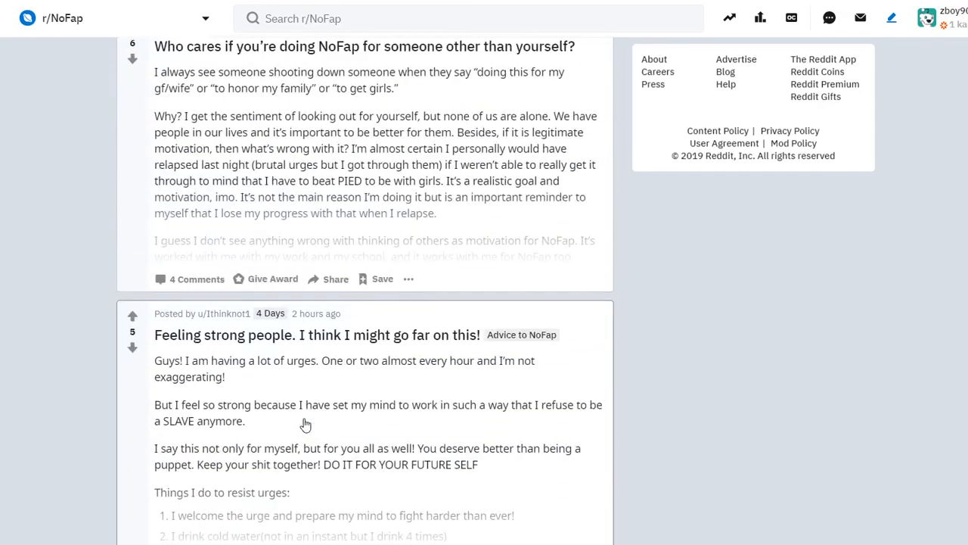
scroll("up", 3)
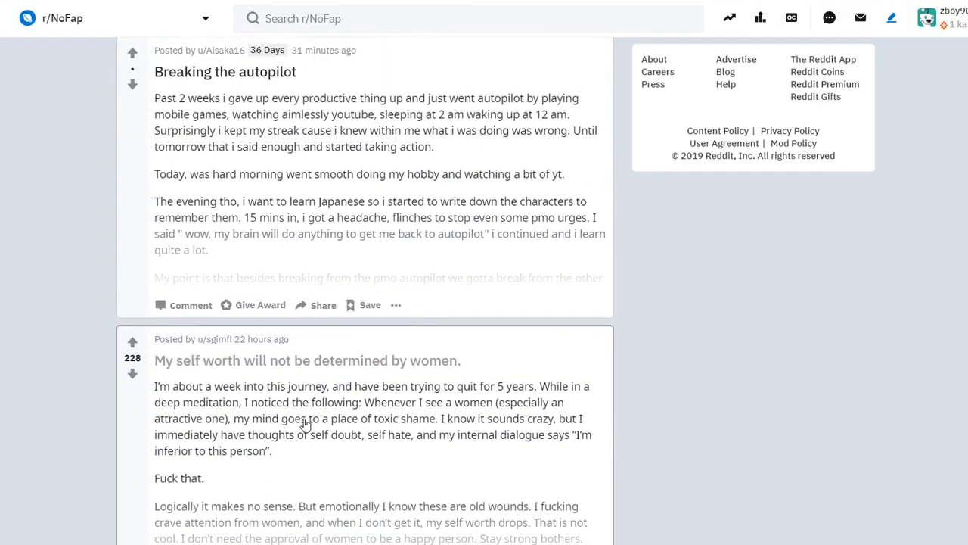